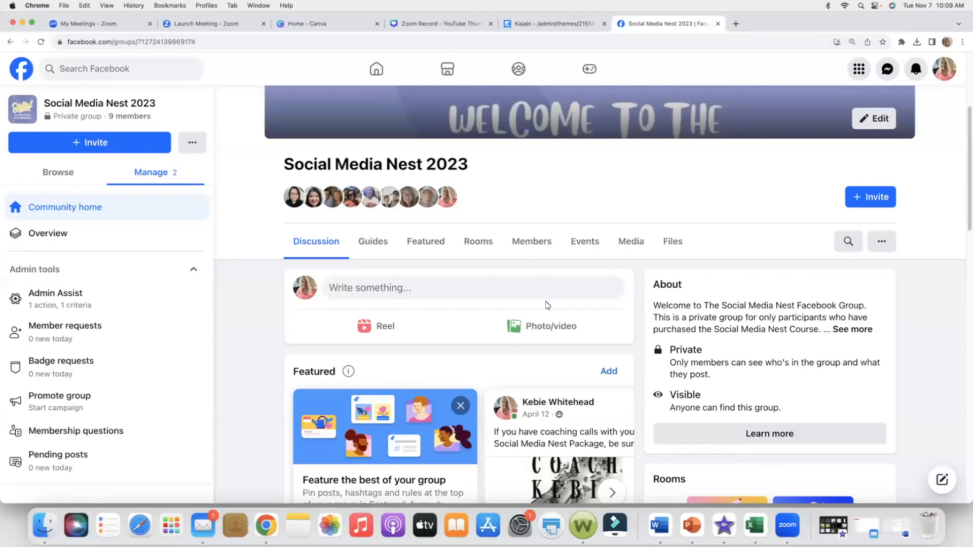
pyautogui.moveTo(548, 346)
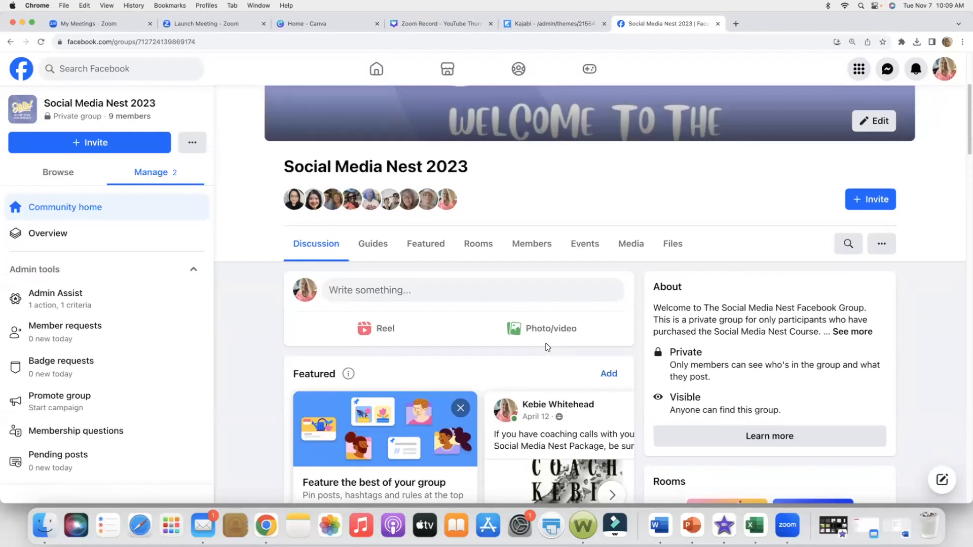
# Step: Scroll through the profile timeline and the notifications list
pyautogui.scroll(-3)
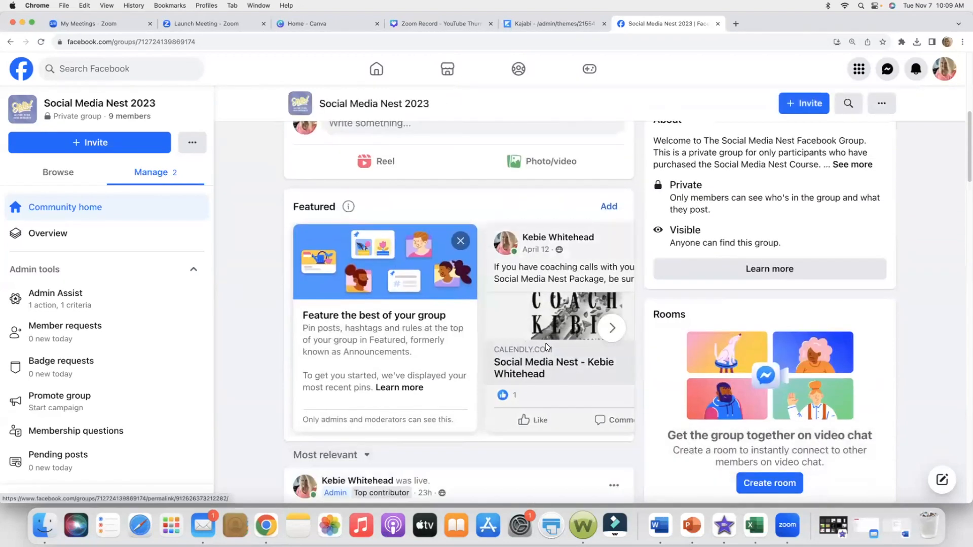
pyautogui.scroll(-3)
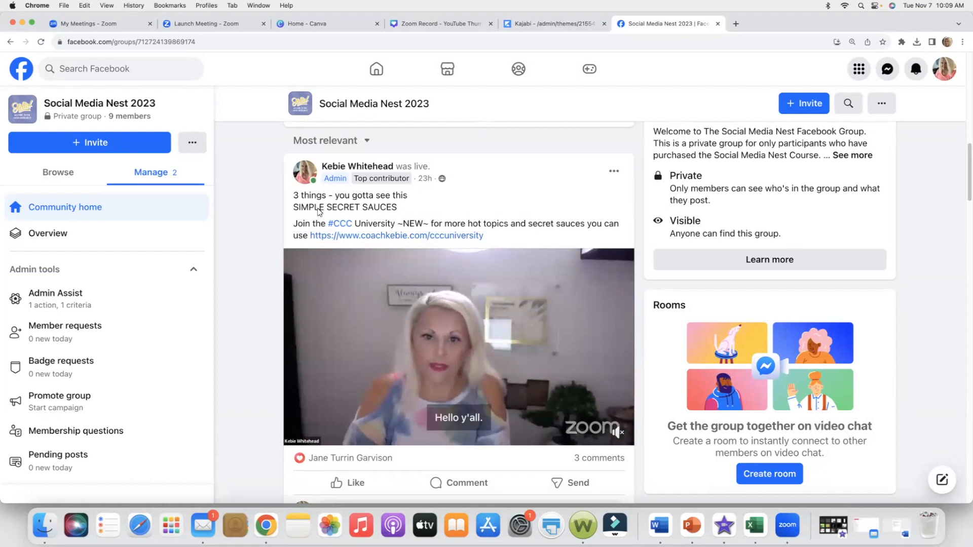
pyautogui.moveTo(433, 217)
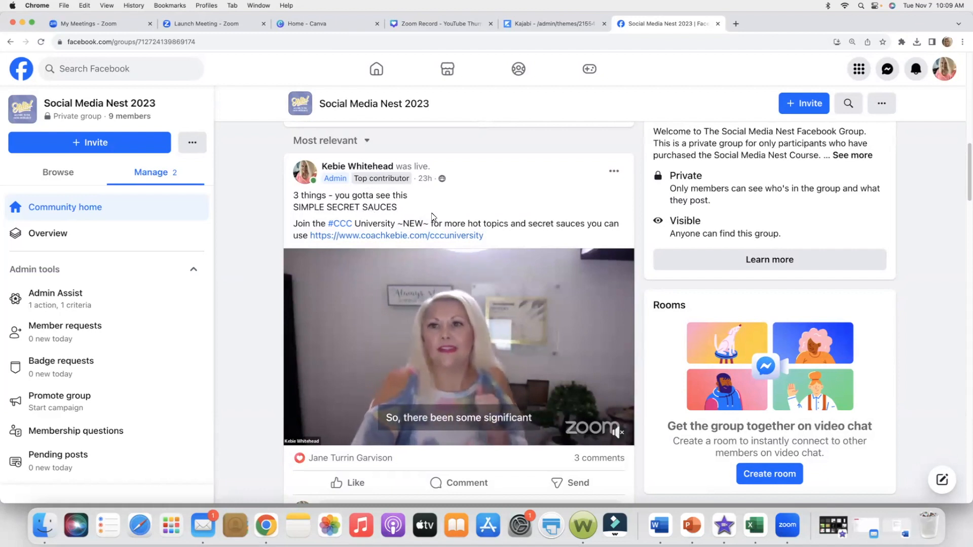
pyautogui.scroll(3)
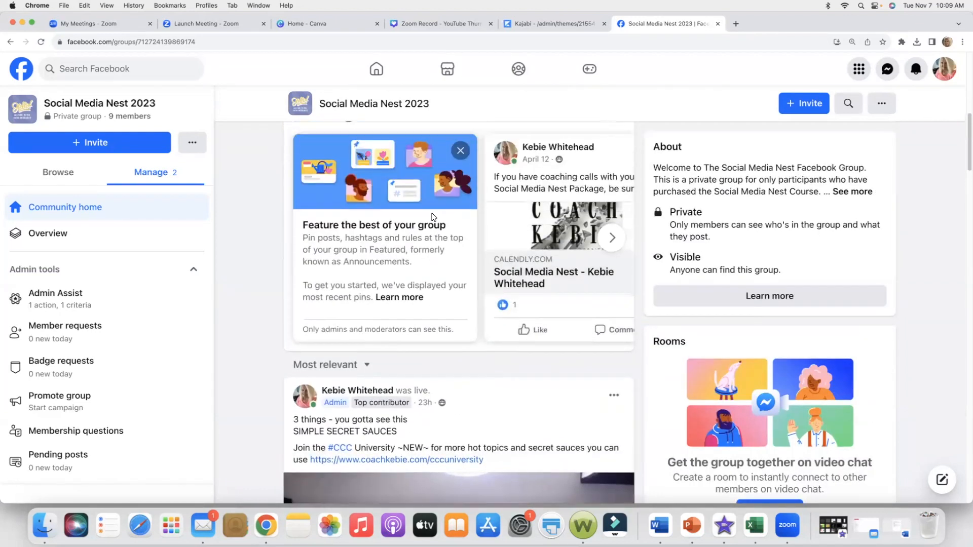
pyautogui.scroll(3)
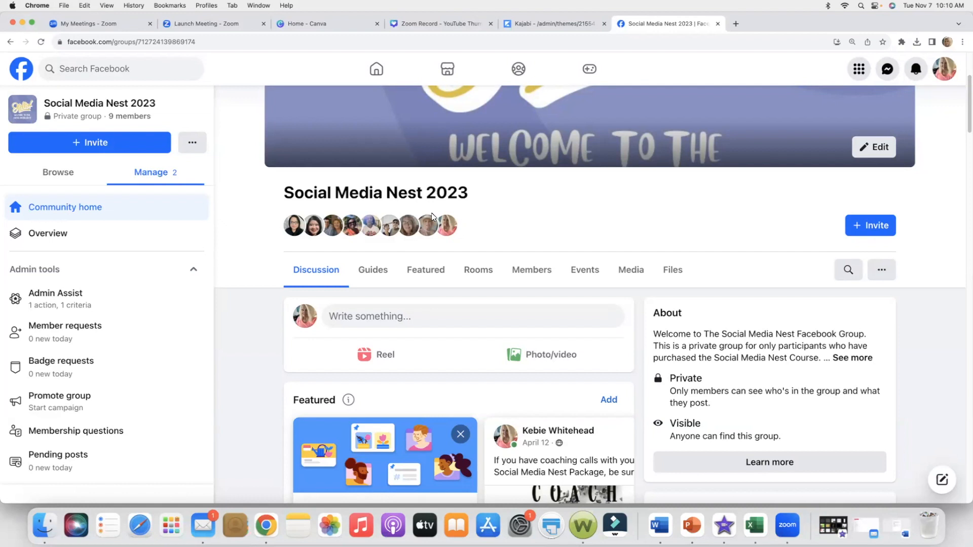
pyautogui.scroll(-3)
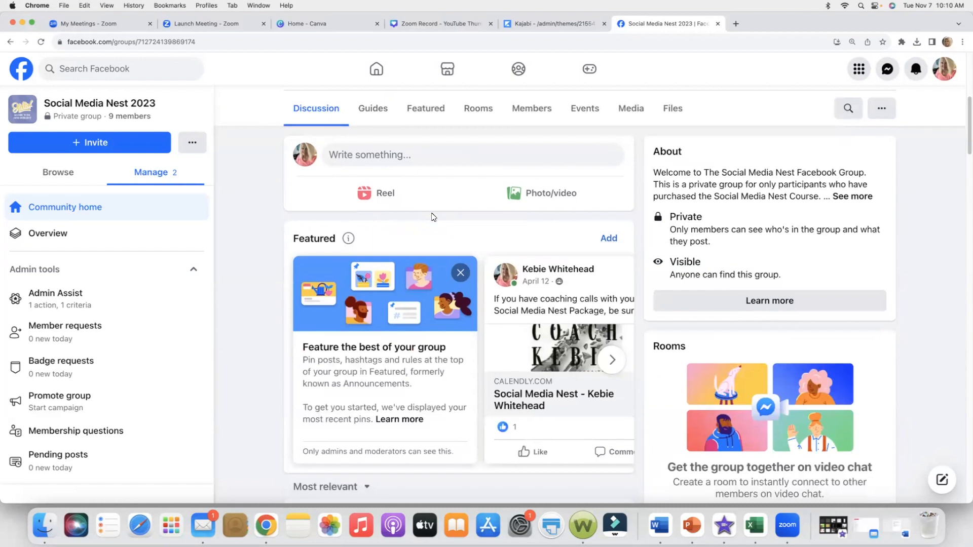
pyautogui.moveTo(46, 77)
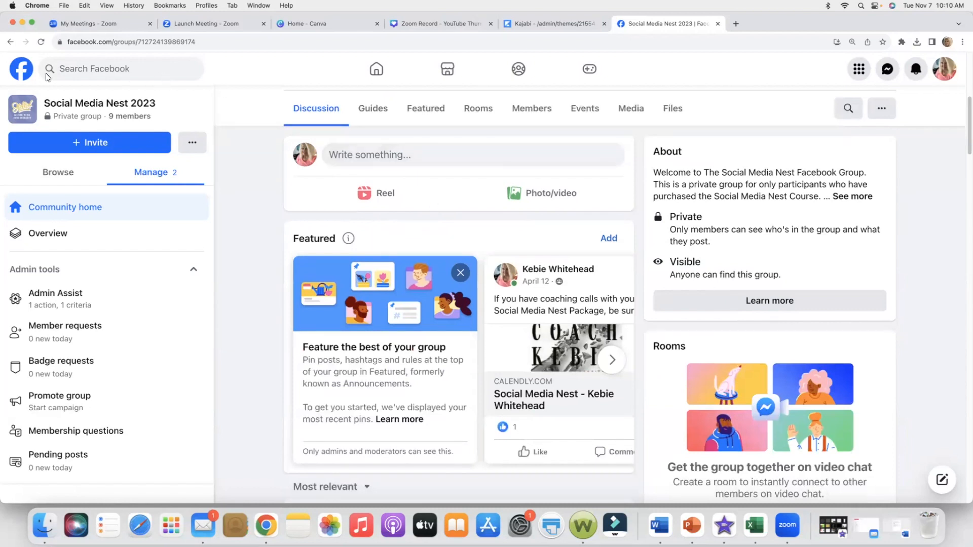
pyautogui.moveTo(21, 70)
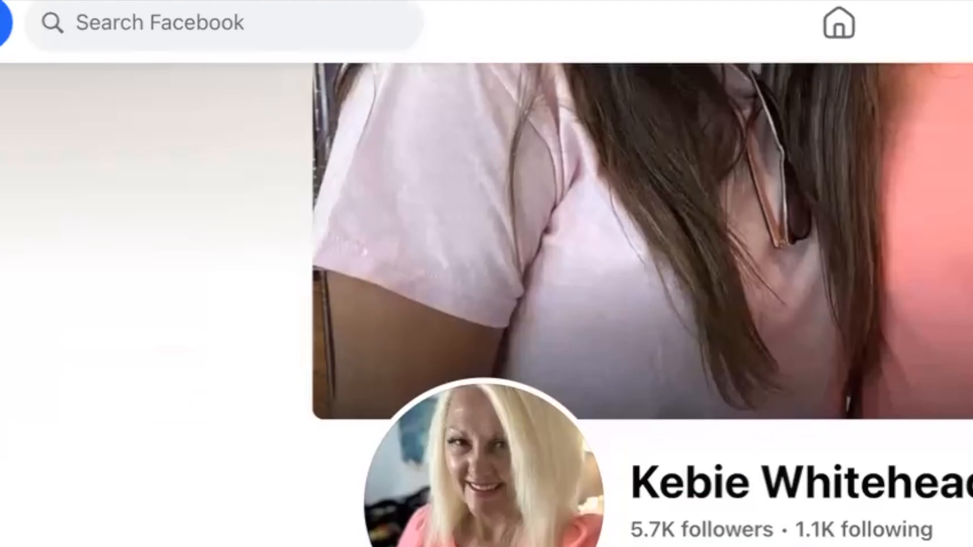
pyautogui.scroll(-3)
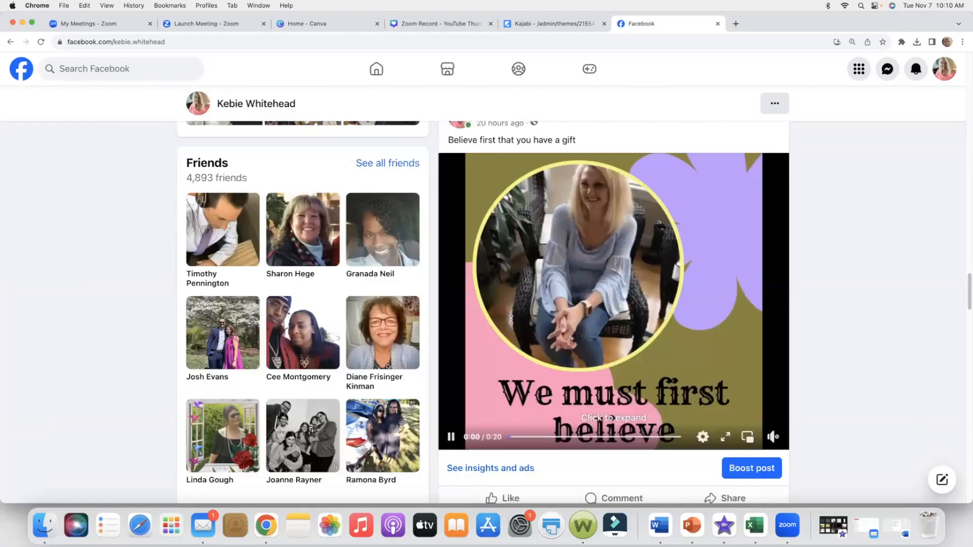
pyautogui.scroll(-3)
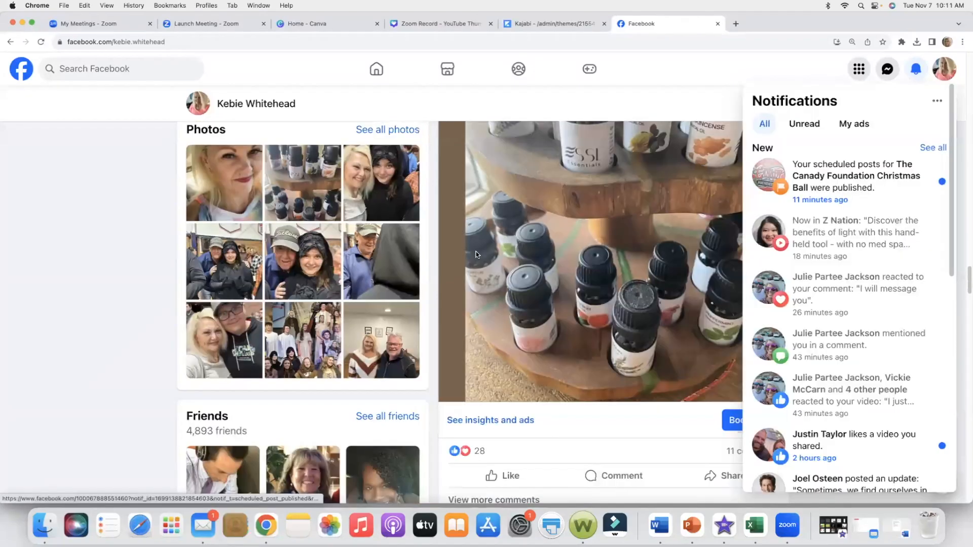
# Step: Open the post from the comment notification, then return to the main news feed
pyautogui.click(857, 294)
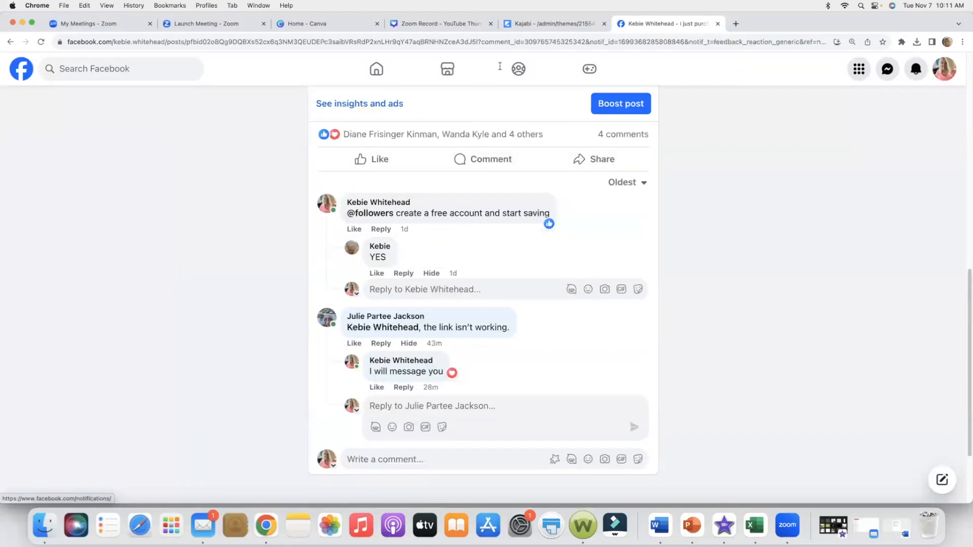
pyautogui.click(20, 69)
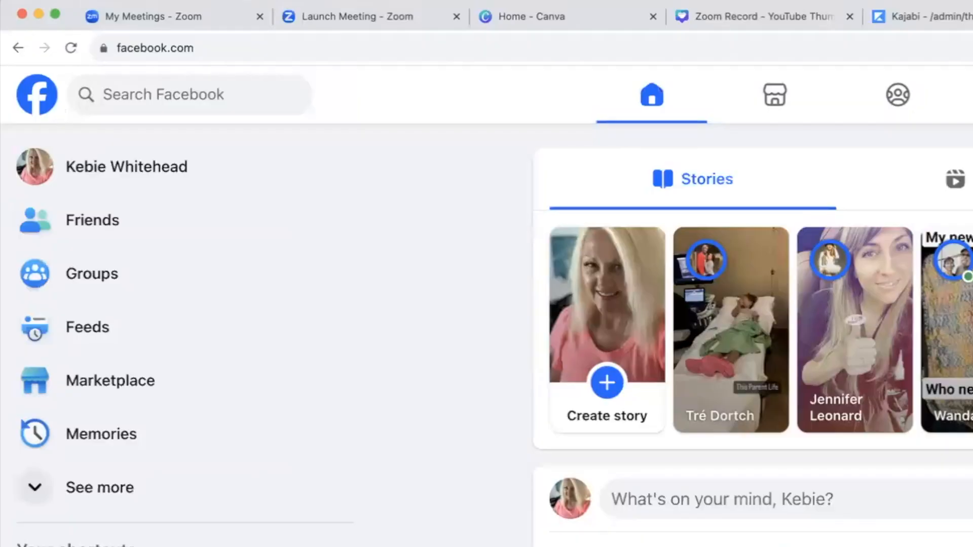
# Step: Search 'social med', open the Social Media Nest 2023 group and scroll to its live video post
pyautogui.write('social med')
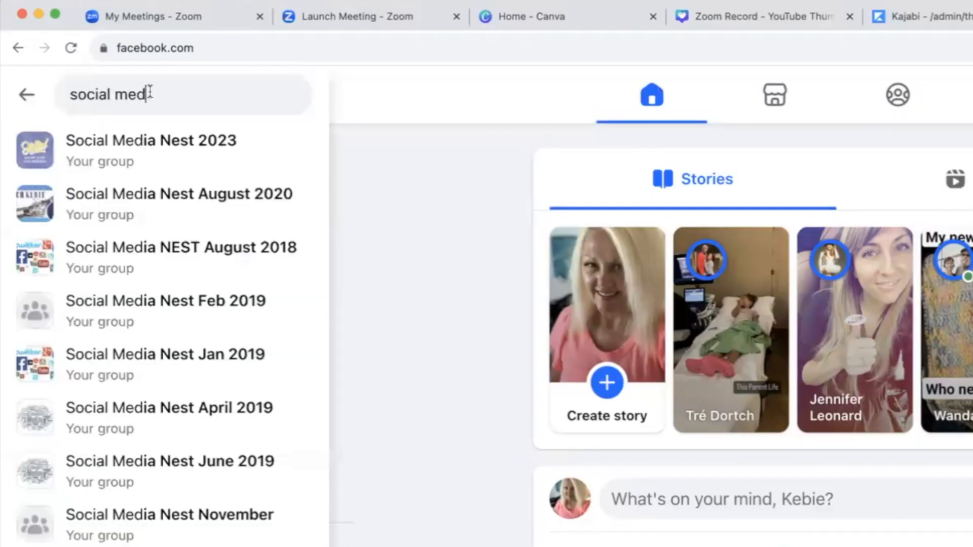
pyautogui.click(150, 140)
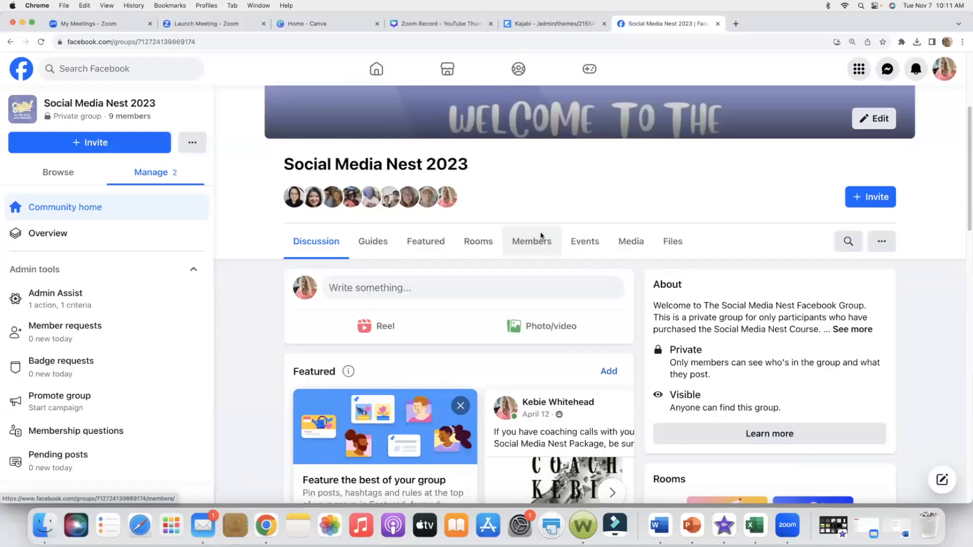
pyautogui.scroll(-3)
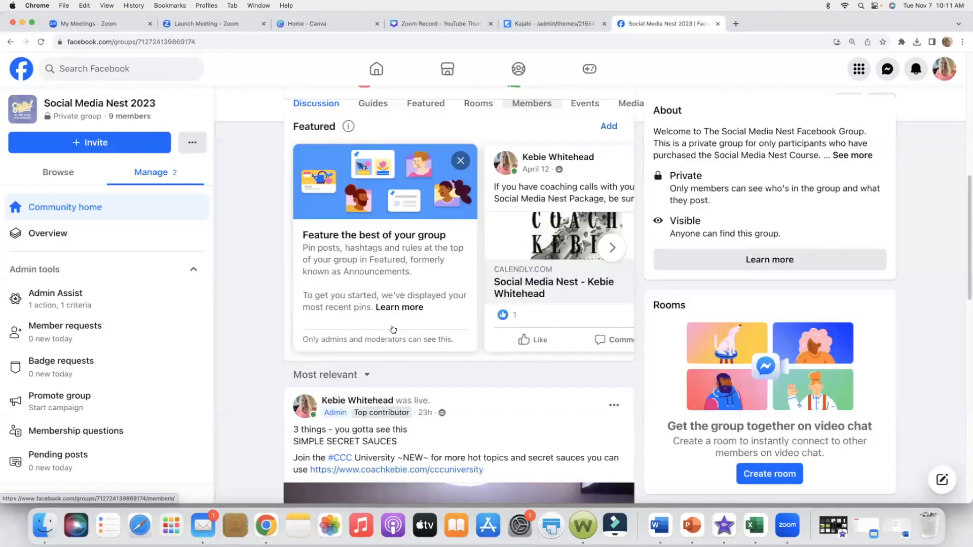
pyautogui.scroll(-3)
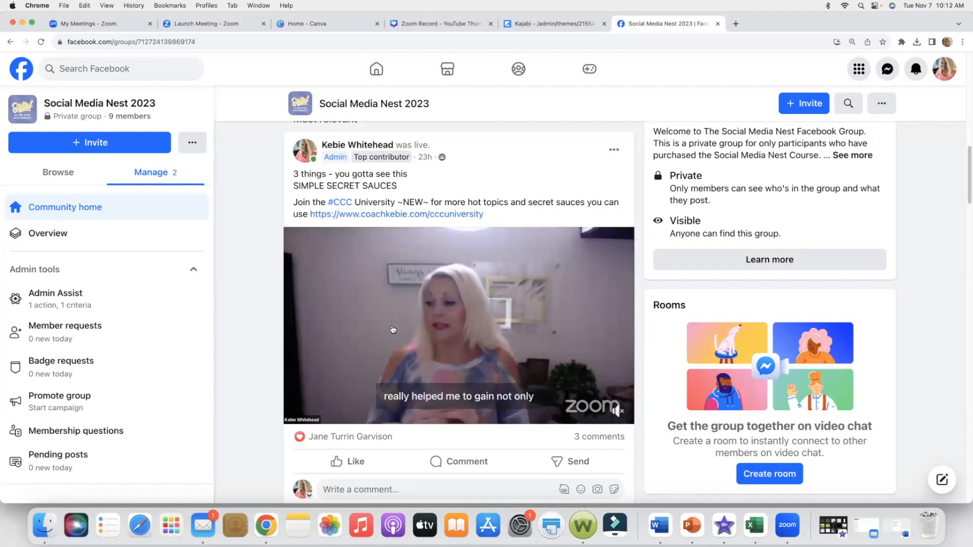
pyautogui.scroll(-3)
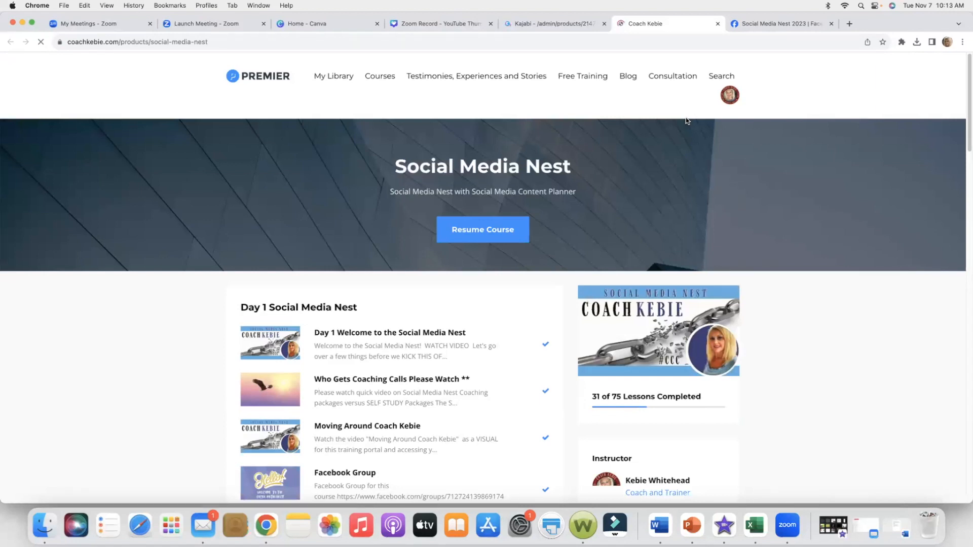
# Step: Scroll to the bottom of library page 1 and go to page 2 of the lessons
pyautogui.scroll(-3)
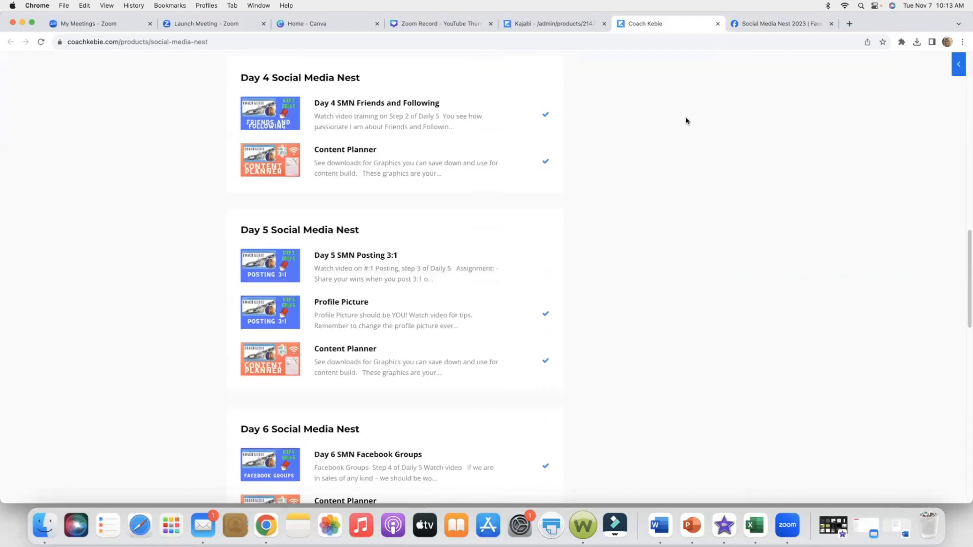
pyautogui.scroll(-3)
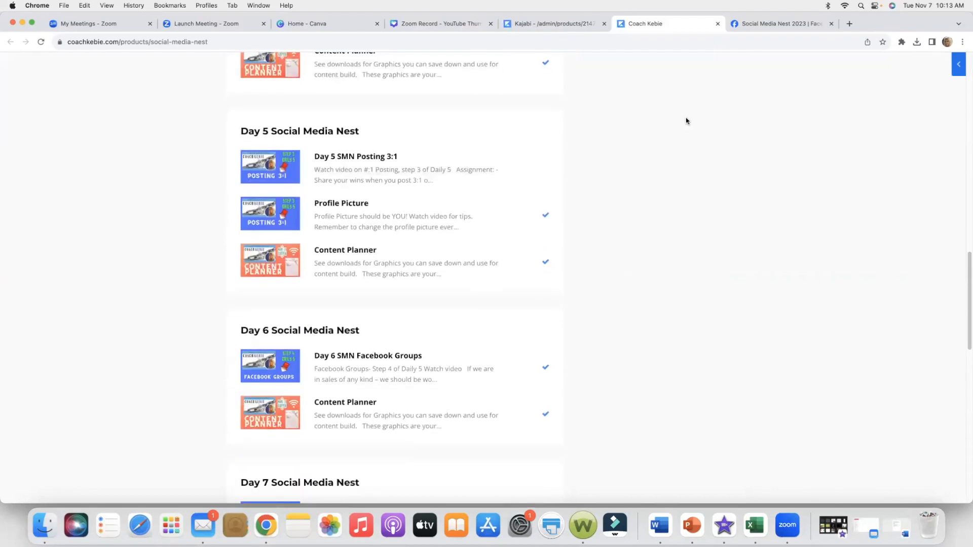
pyautogui.scroll(-3)
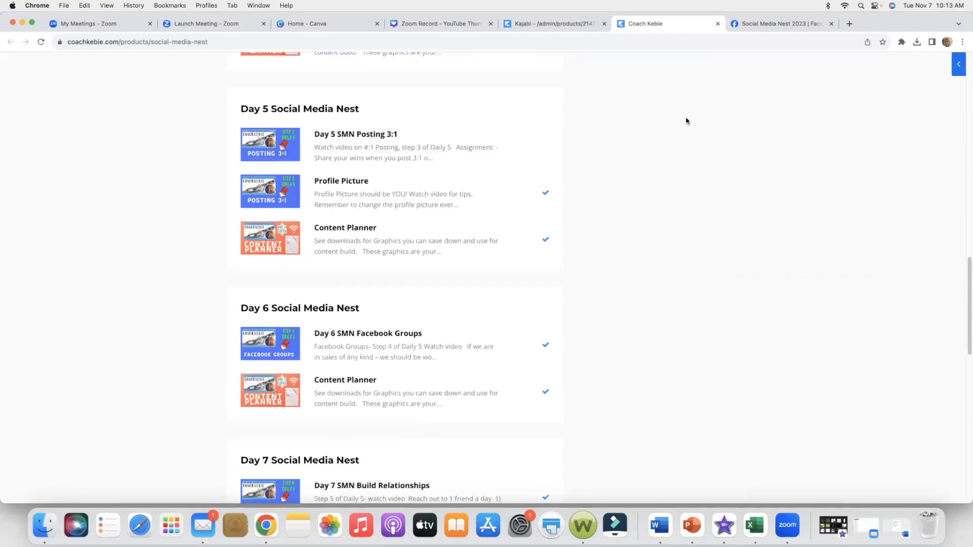
pyautogui.scroll(-3)
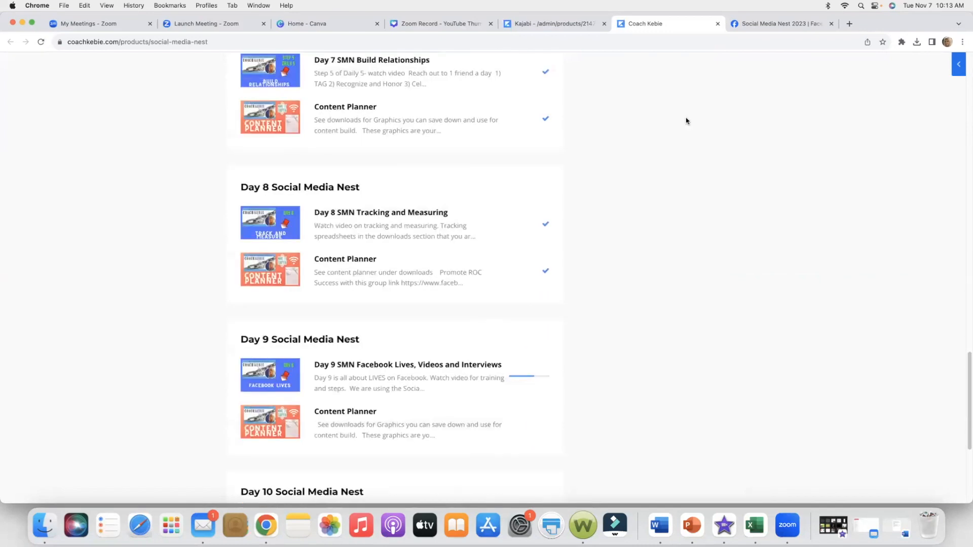
pyautogui.scroll(-3)
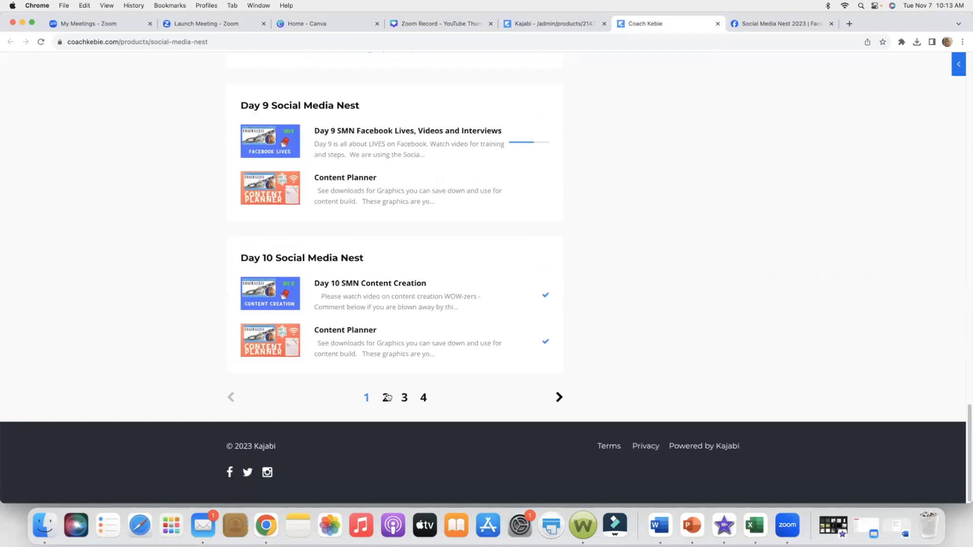
pyautogui.click(385, 398)
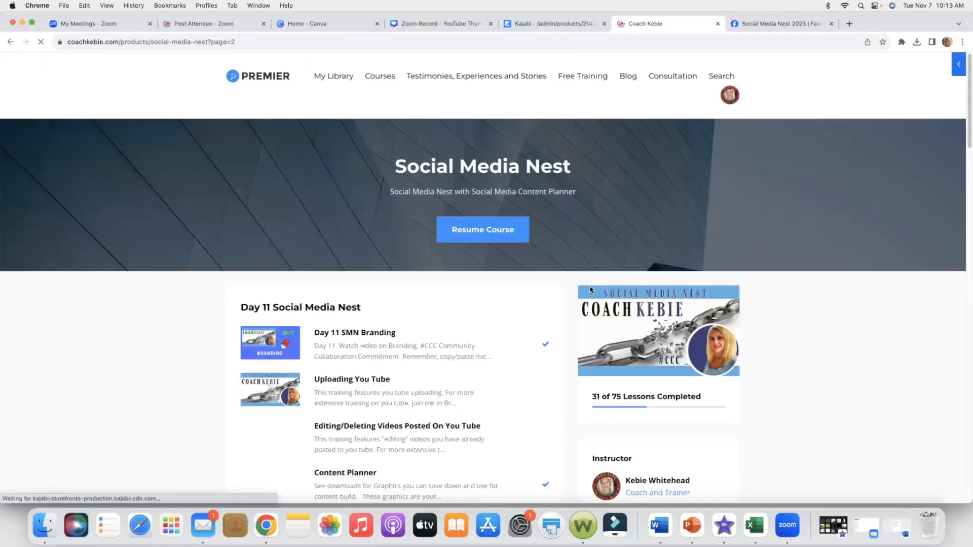
# Step: Scroll through page 2 and go to page 3, showing the Day 21 to Day 23 lessons
pyautogui.scroll(-3)
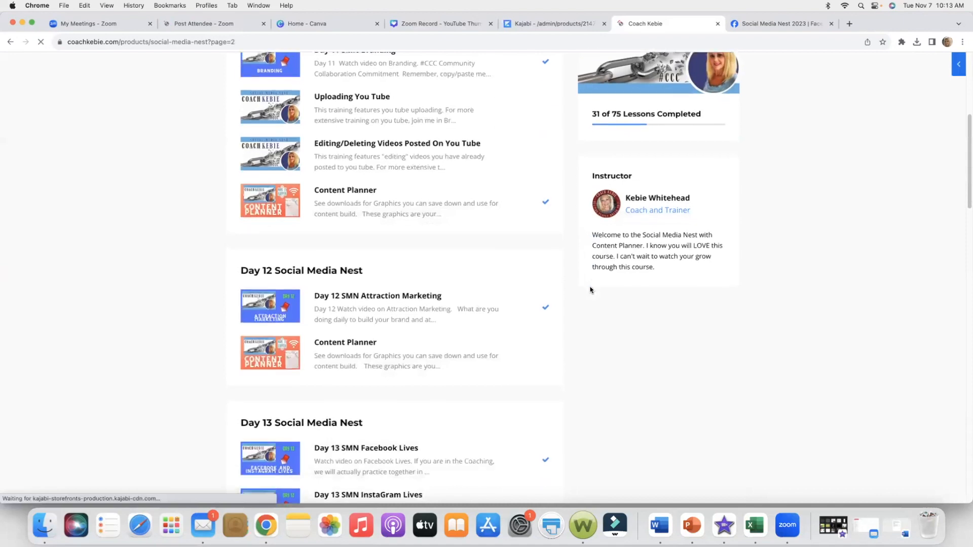
pyautogui.scroll(-3)
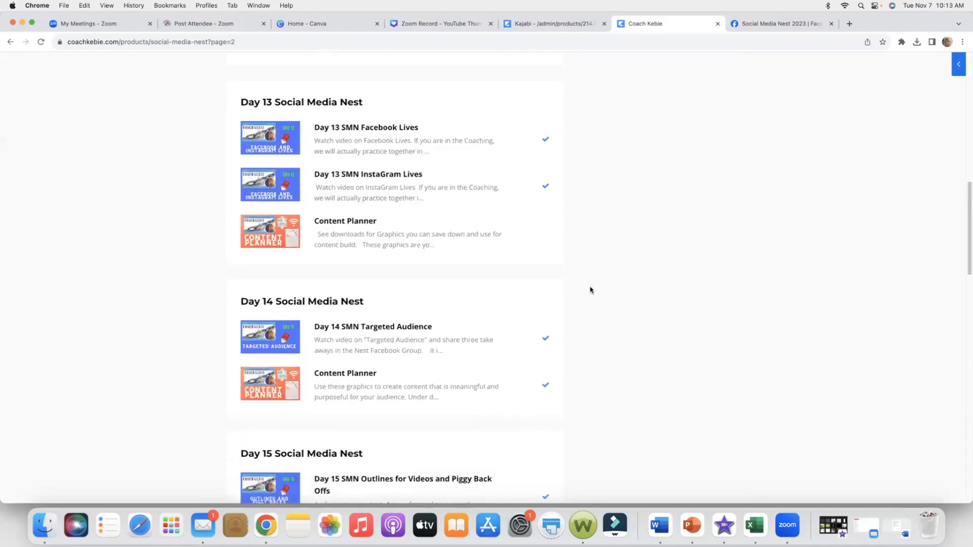
pyautogui.scroll(-3)
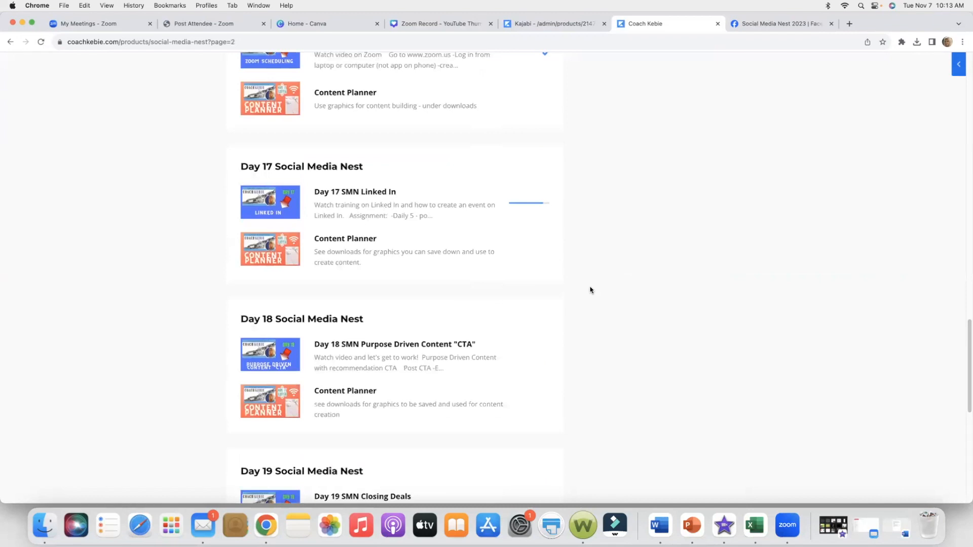
pyautogui.scroll(-3)
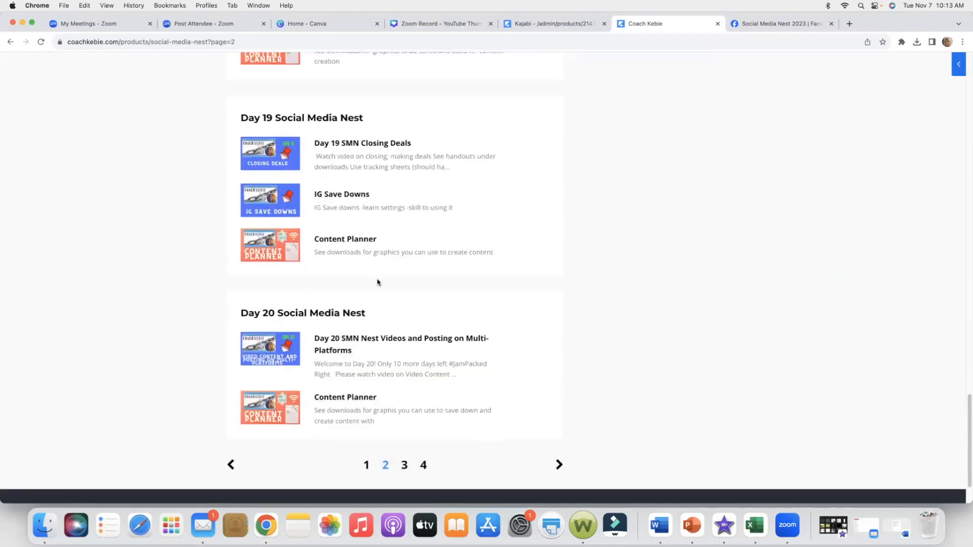
pyautogui.click(405, 466)
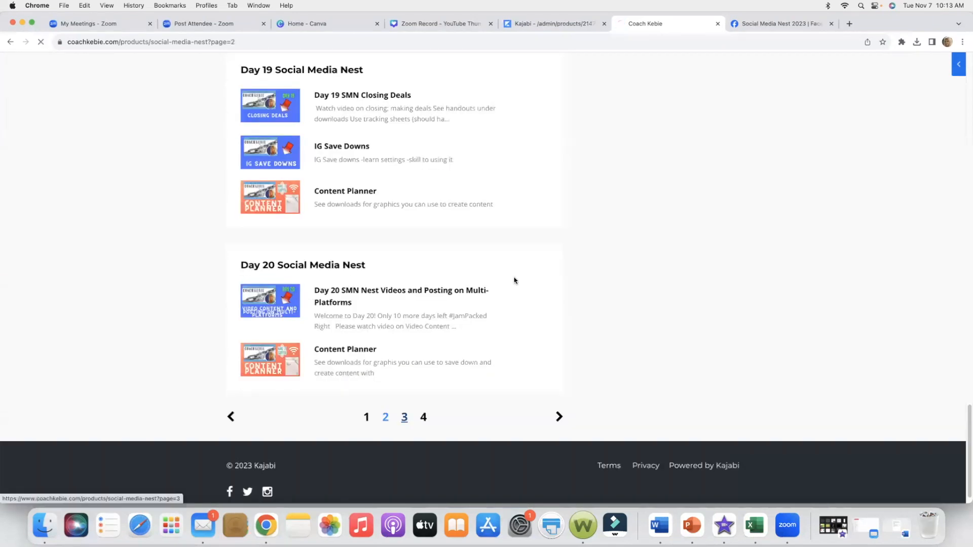
pyautogui.click(404, 417)
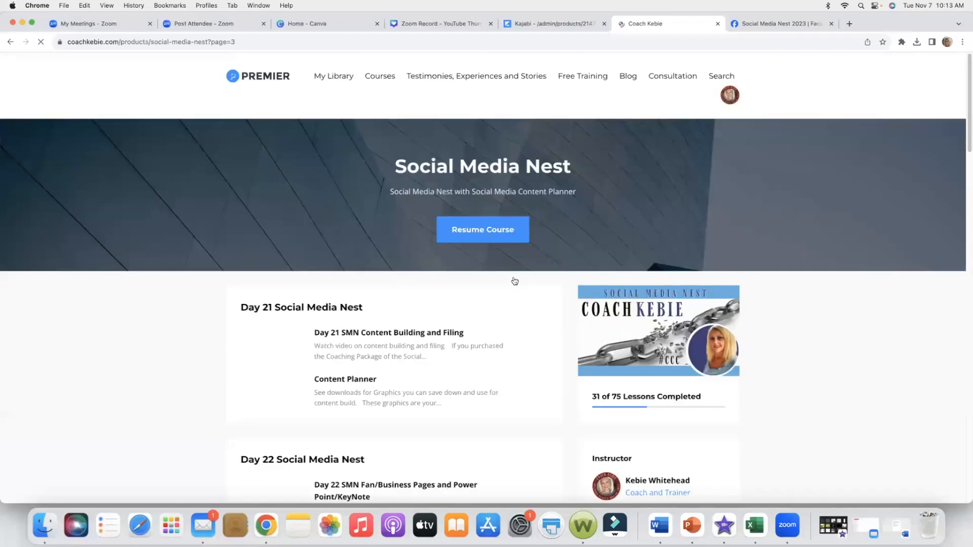
pyautogui.scroll(-3)
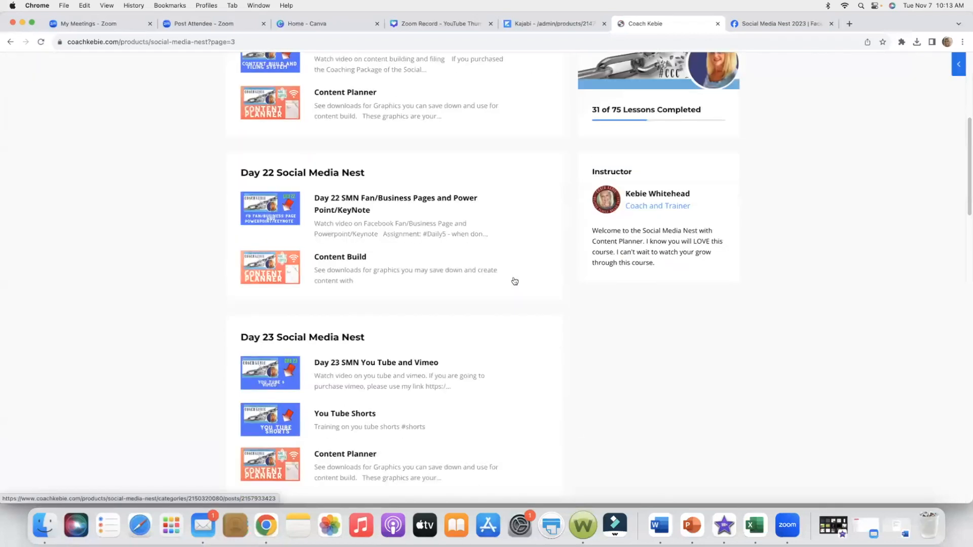
pyautogui.scroll(-3)
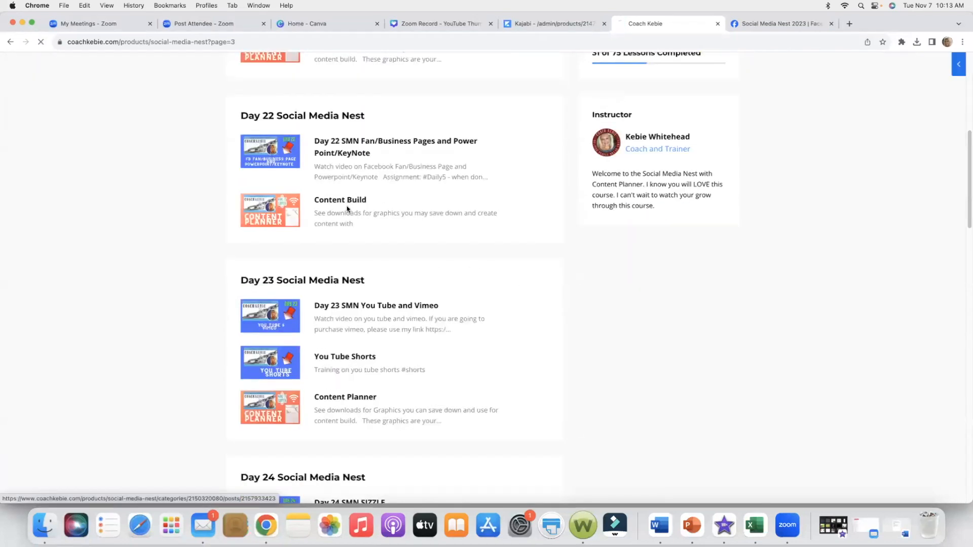
# Step: Open the Day 22 Content Build lesson and scroll to its downloads
pyautogui.click(340, 199)
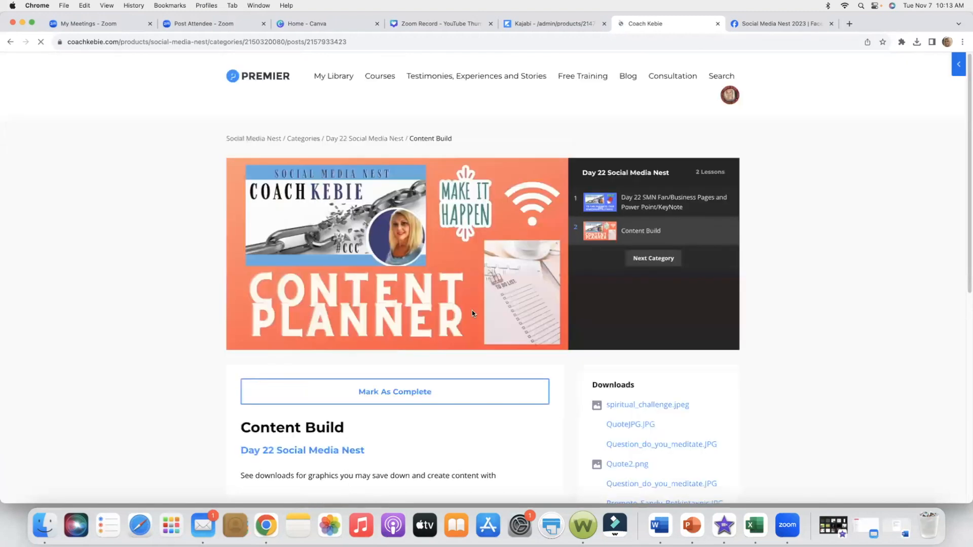
pyautogui.scroll(-3)
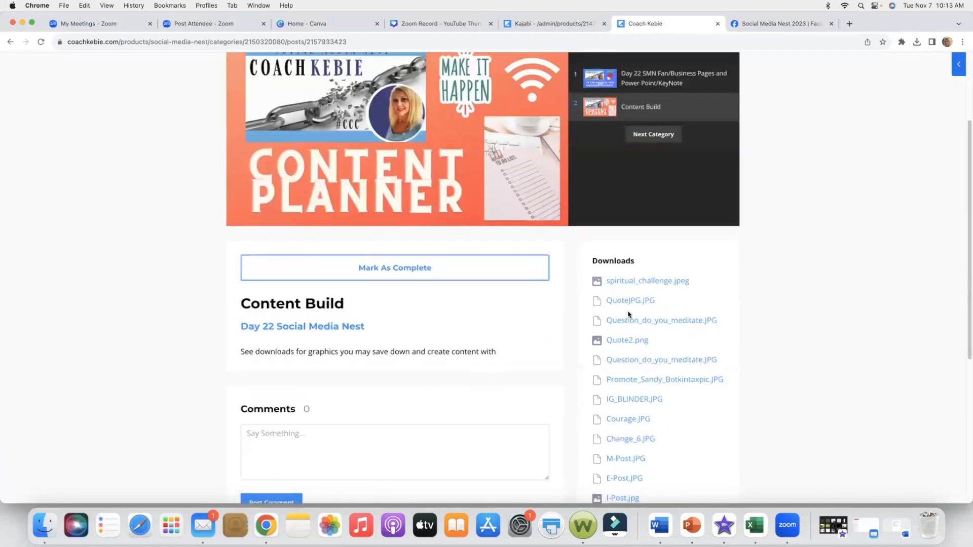
pyautogui.scroll(-3)
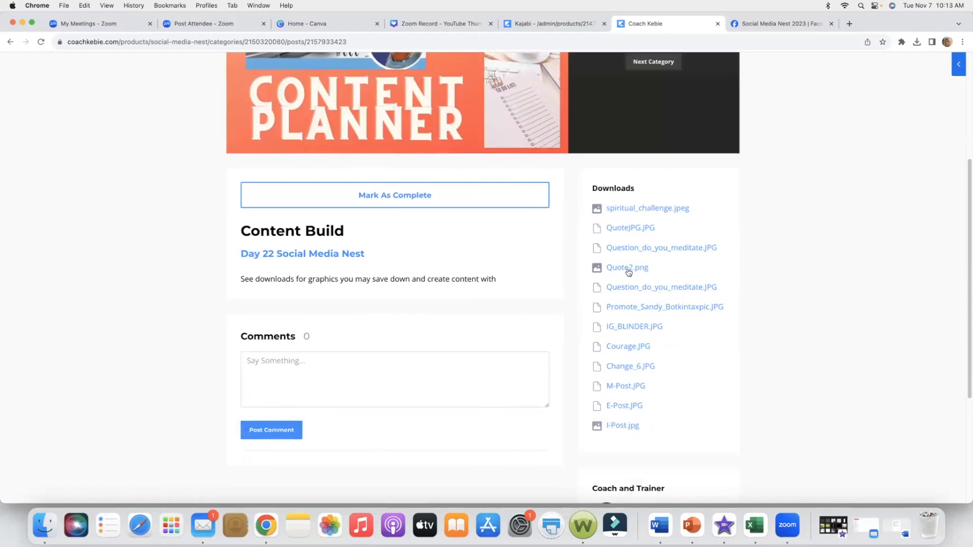
pyautogui.moveTo(626, 292)
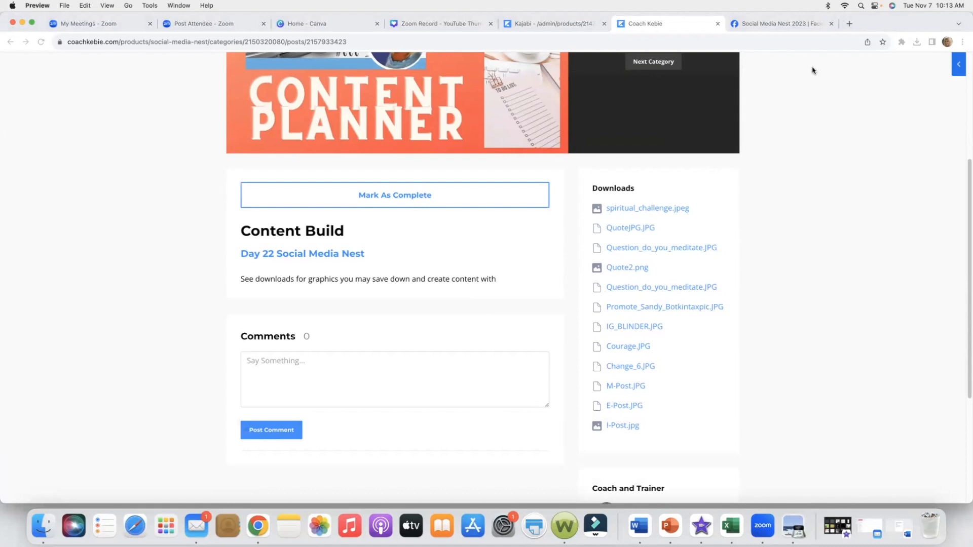
# Step: Preview the ocean photo and the M-Post golden key graphic, closing each Preview window
pyautogui.click(661, 247)
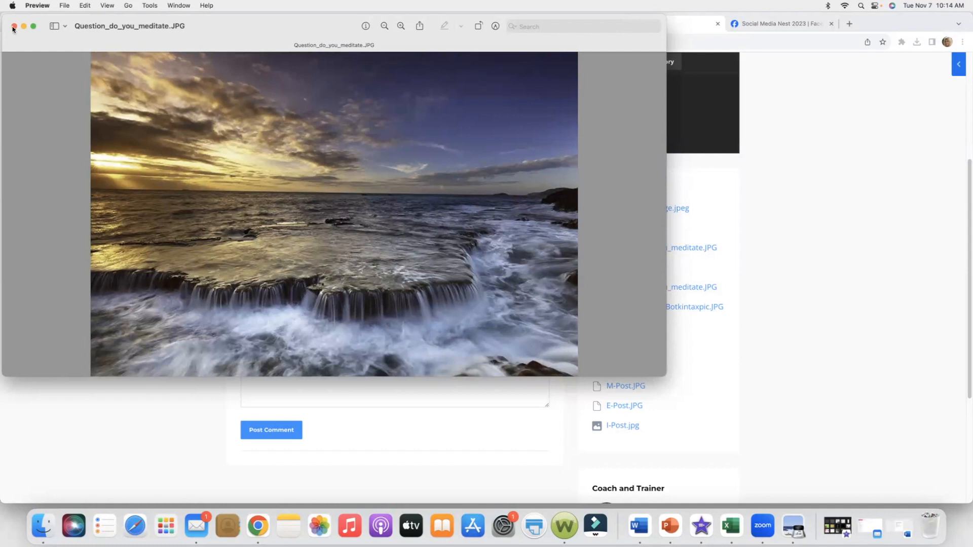
pyautogui.click(12, 29)
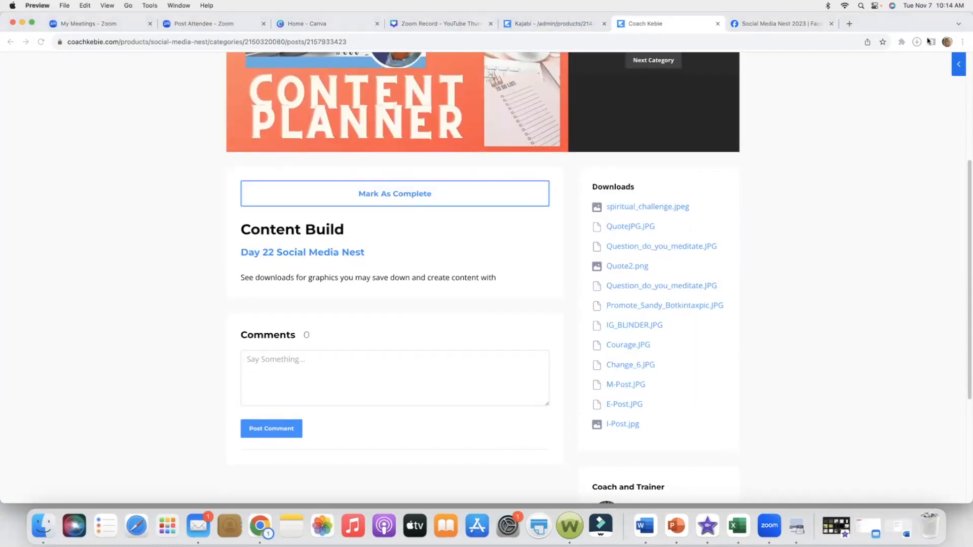
pyautogui.click(917, 41)
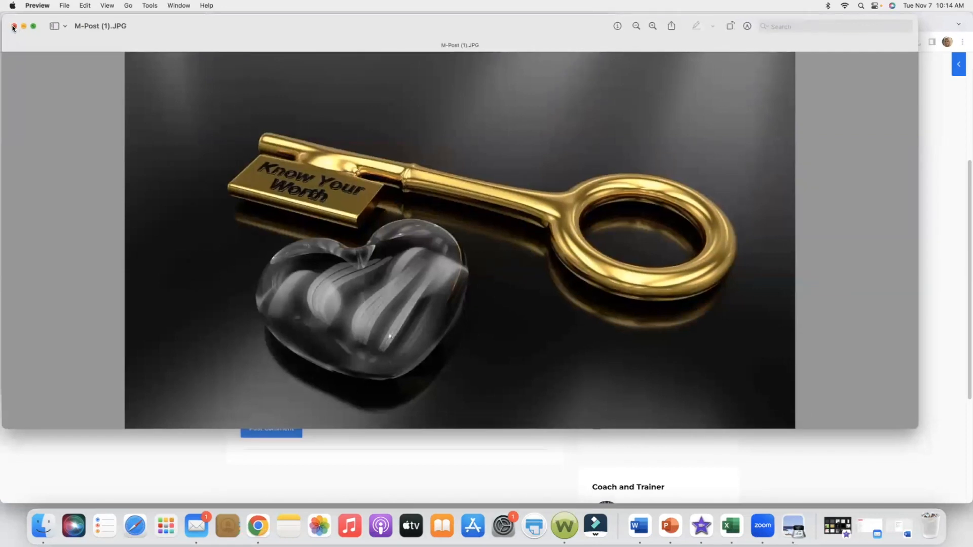
pyautogui.click(12, 26)
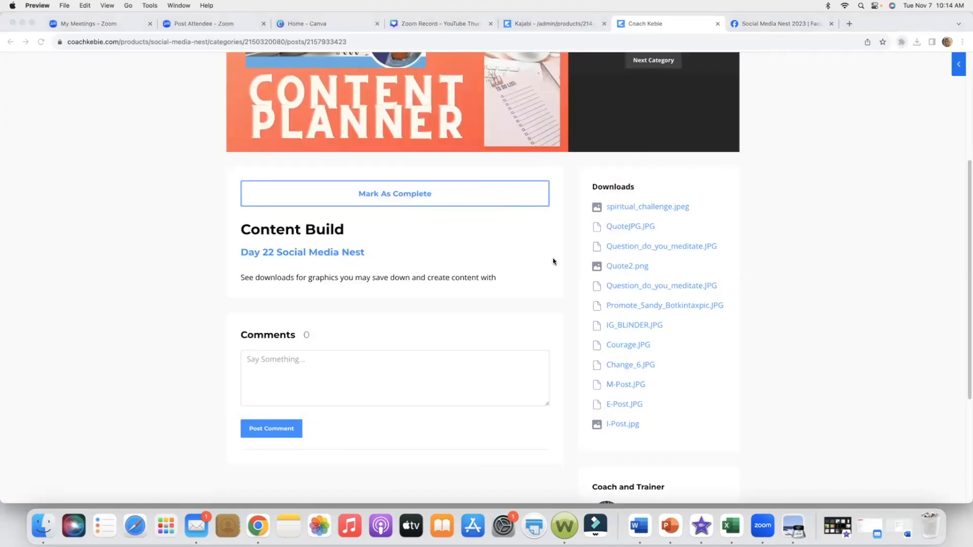
pyautogui.scroll(3)
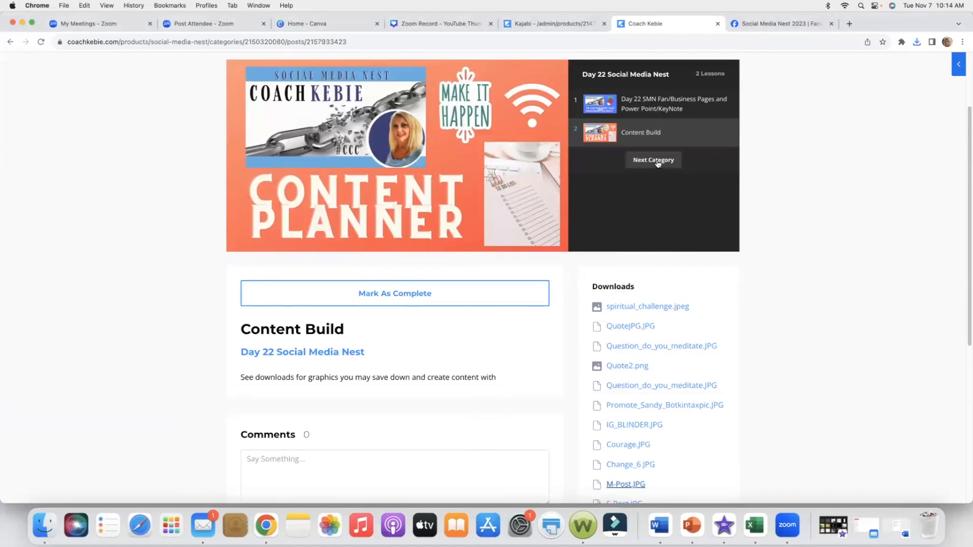
# Step: Advance through Days 23, 24 and 25 to the Day 26 SMN Filing System and Word Press lesson
pyautogui.click(653, 160)
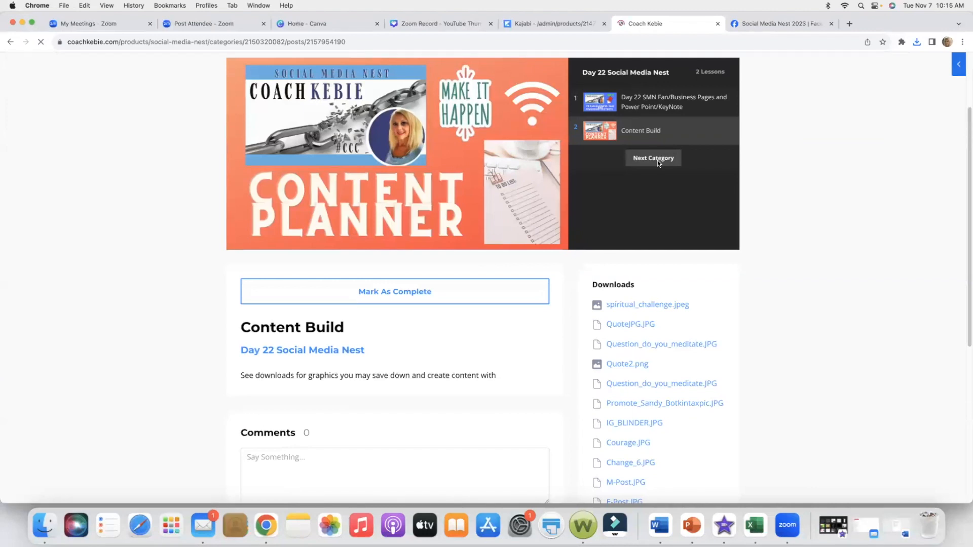
pyautogui.click(652, 158)
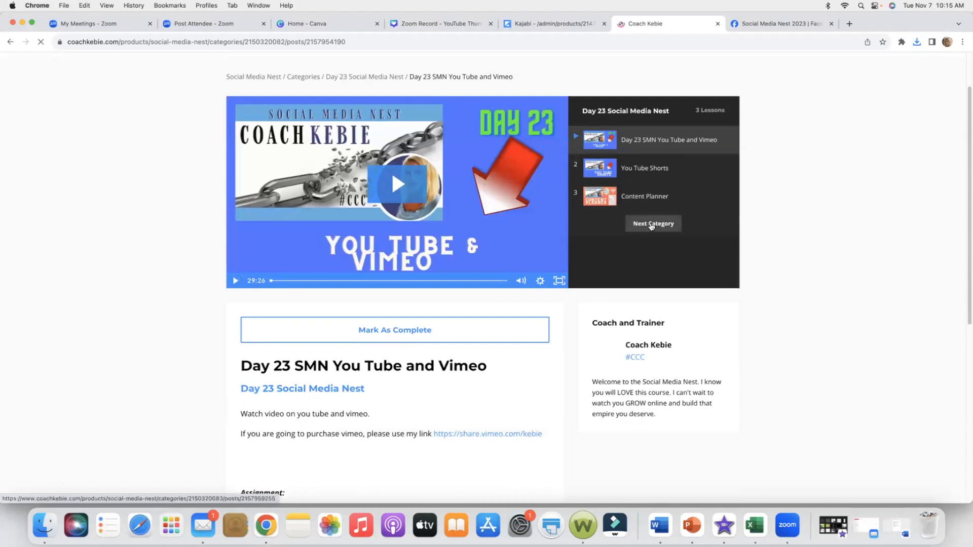
pyautogui.click(651, 223)
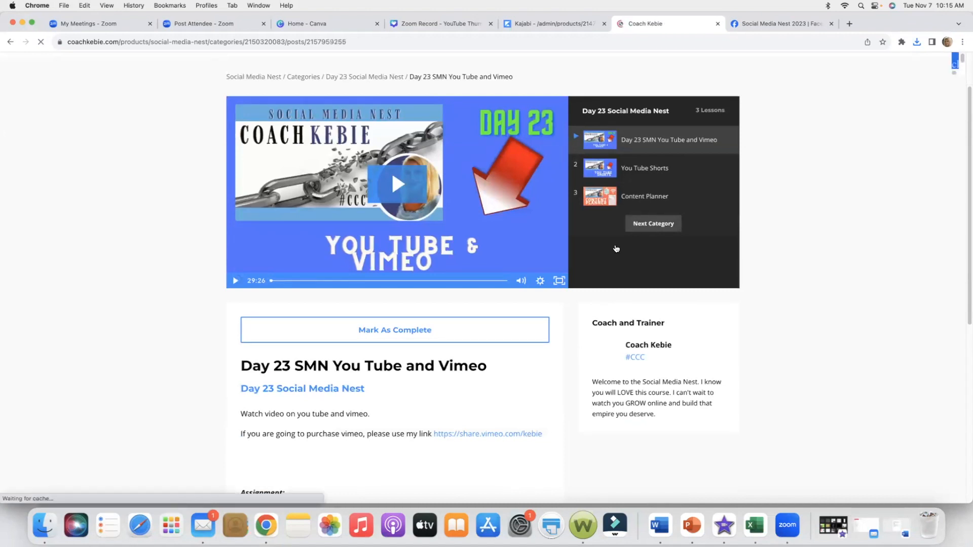
pyautogui.click(653, 223)
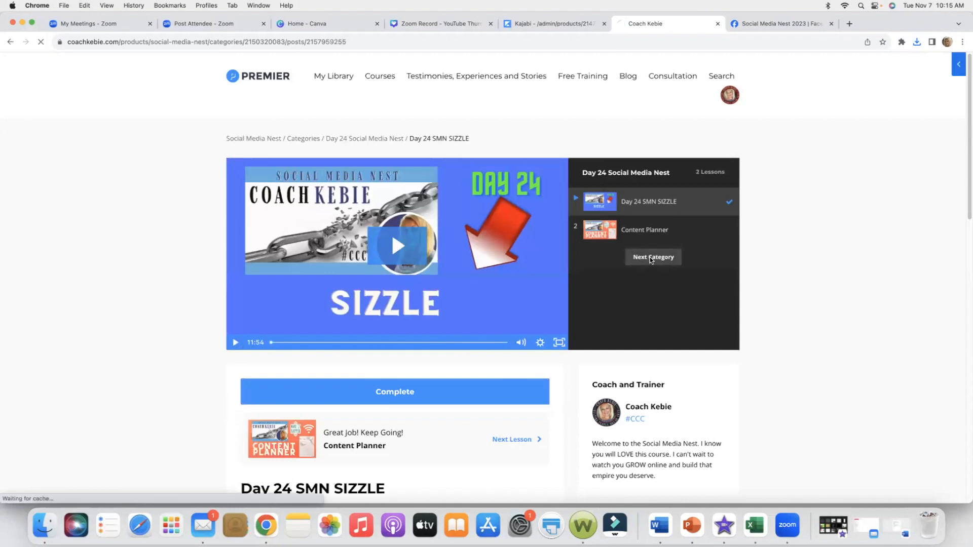
pyautogui.click(653, 257)
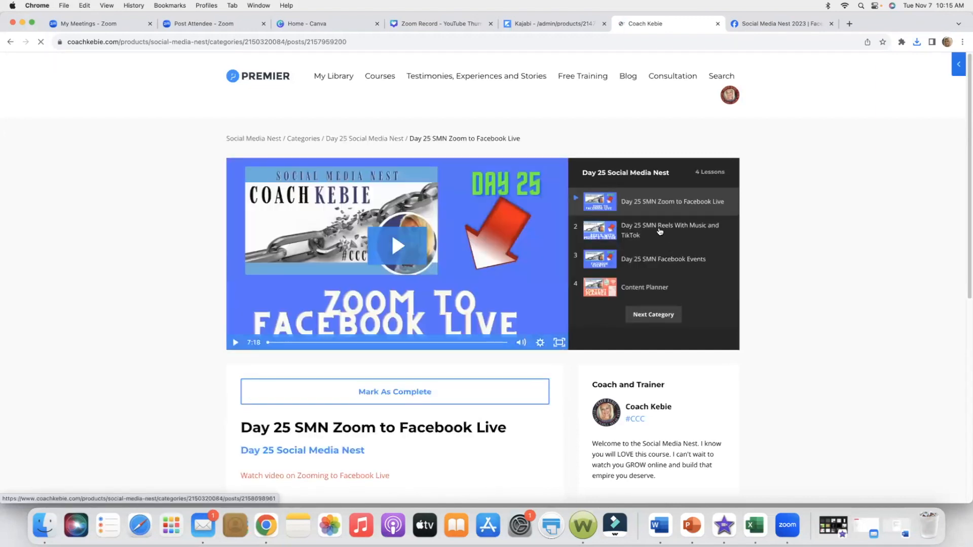
pyautogui.click(669, 230)
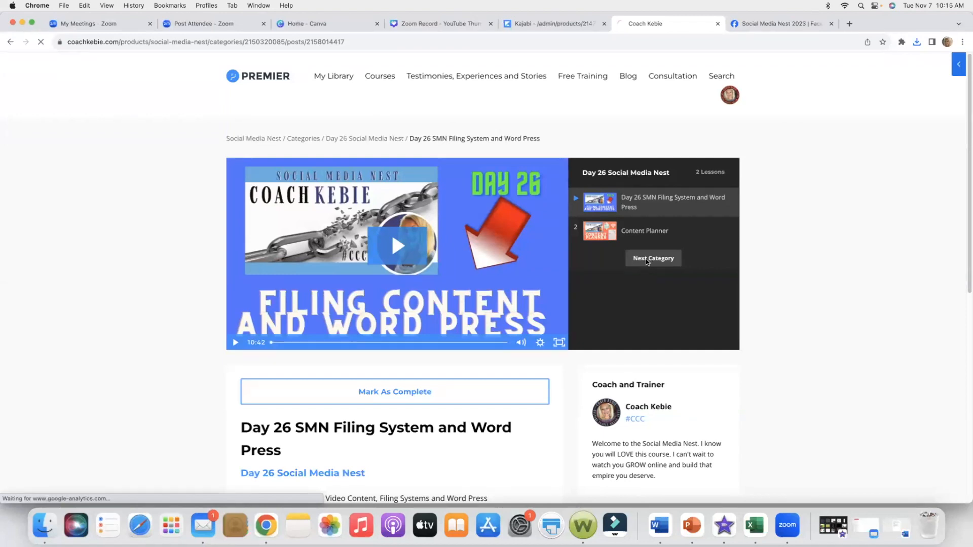
# Step: Advance to the Day 27 SMN Turtle Roll lesson
pyautogui.click(651, 258)
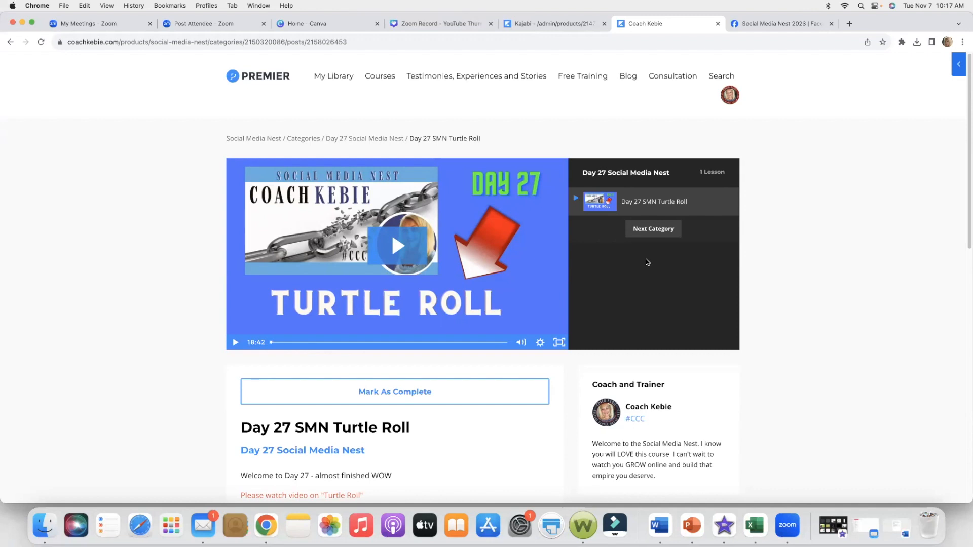
pyautogui.moveTo(659, 232)
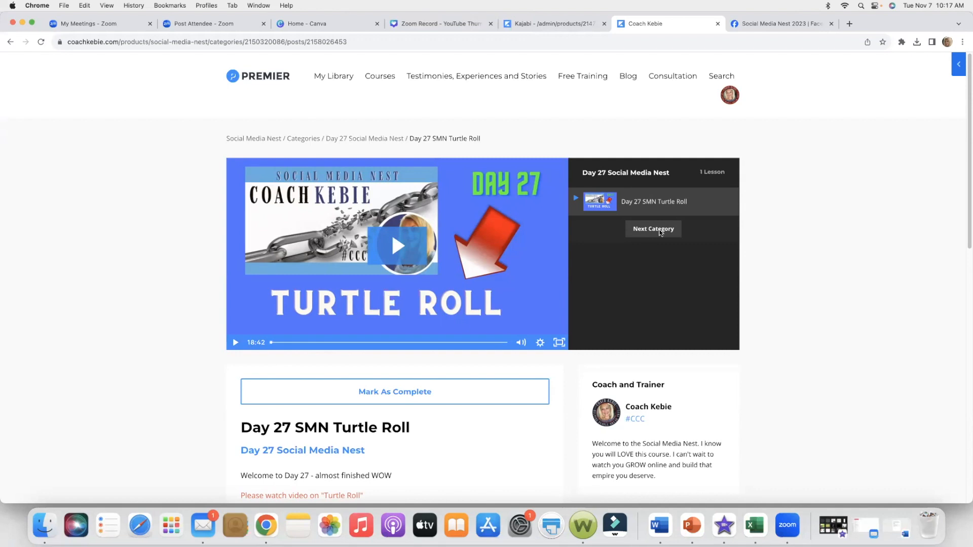
# Step: Advance to the Day 28 lessons, then return to the list of course categories
pyautogui.click(651, 228)
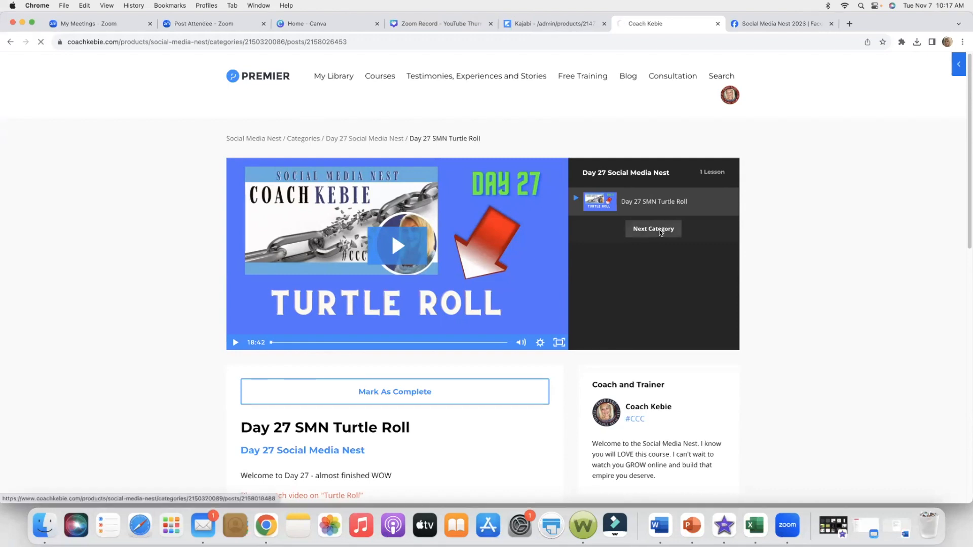
pyautogui.click(652, 228)
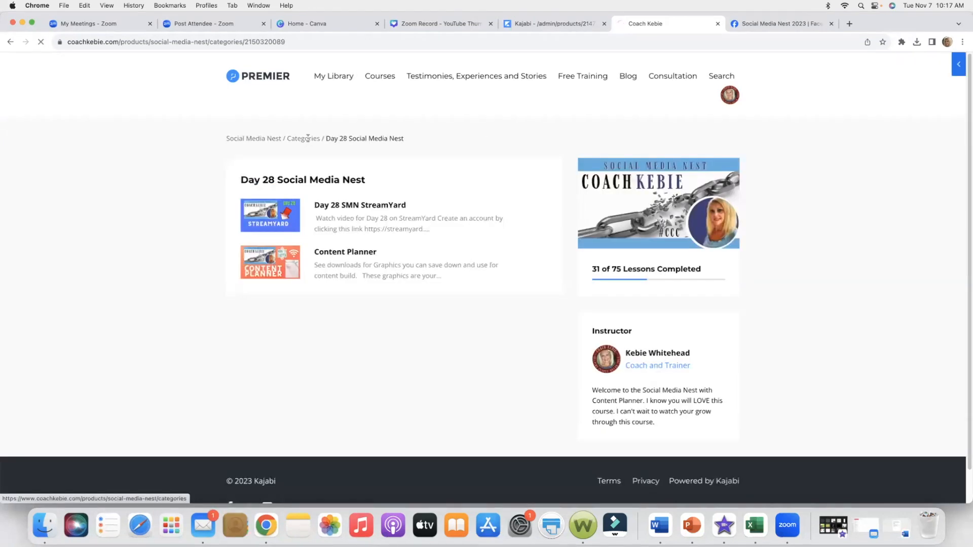
pyautogui.click(303, 138)
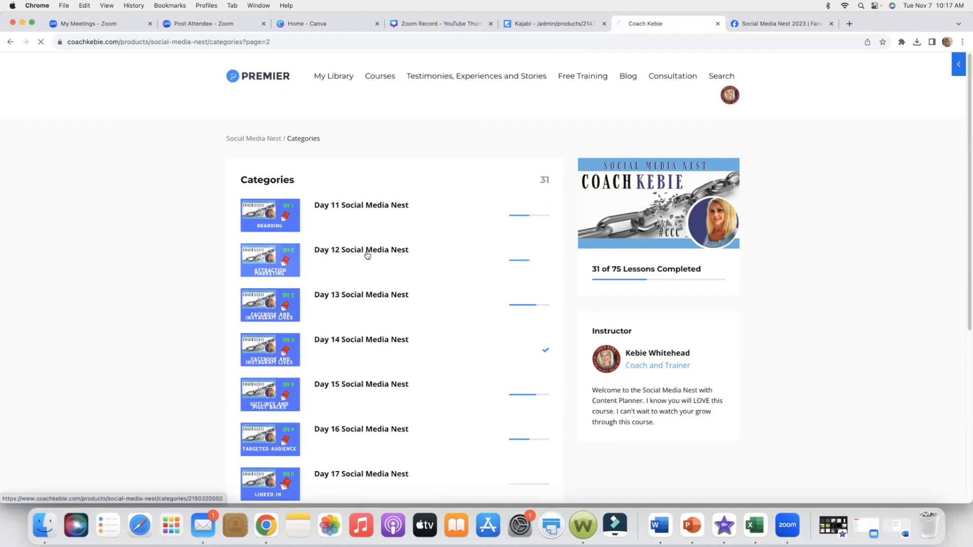
# Step: Open the Day 12 Social Media Nest category and return to the course overview
pyautogui.click(361, 249)
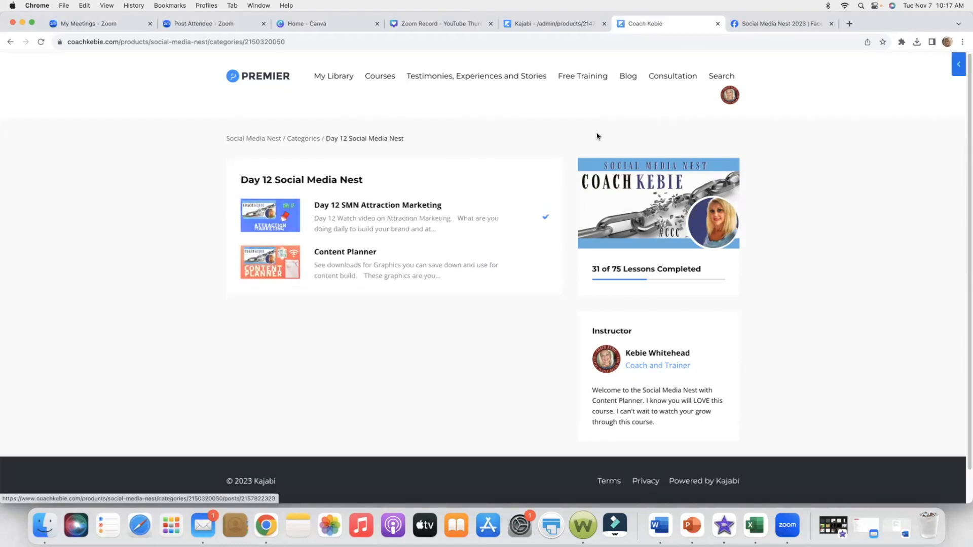
pyautogui.moveTo(253, 138)
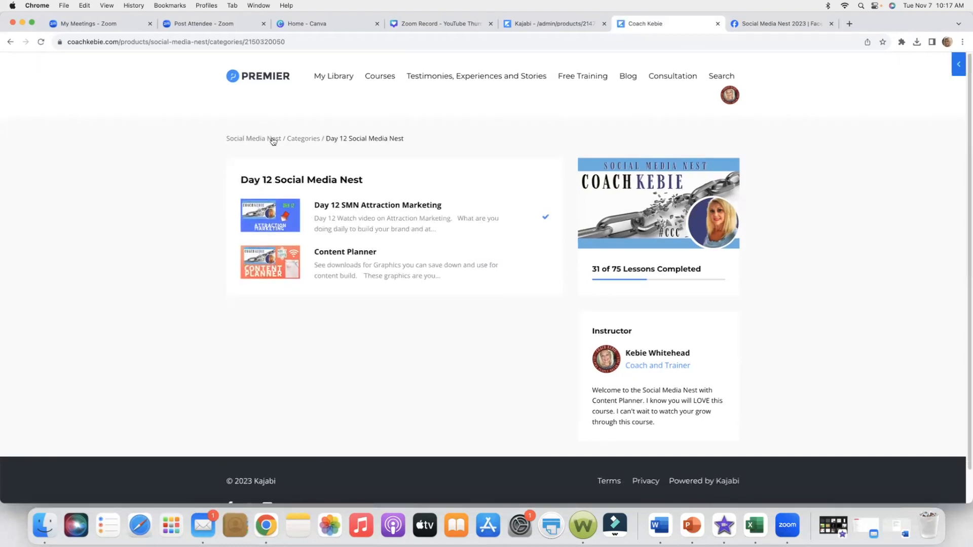
pyautogui.click(252, 138)
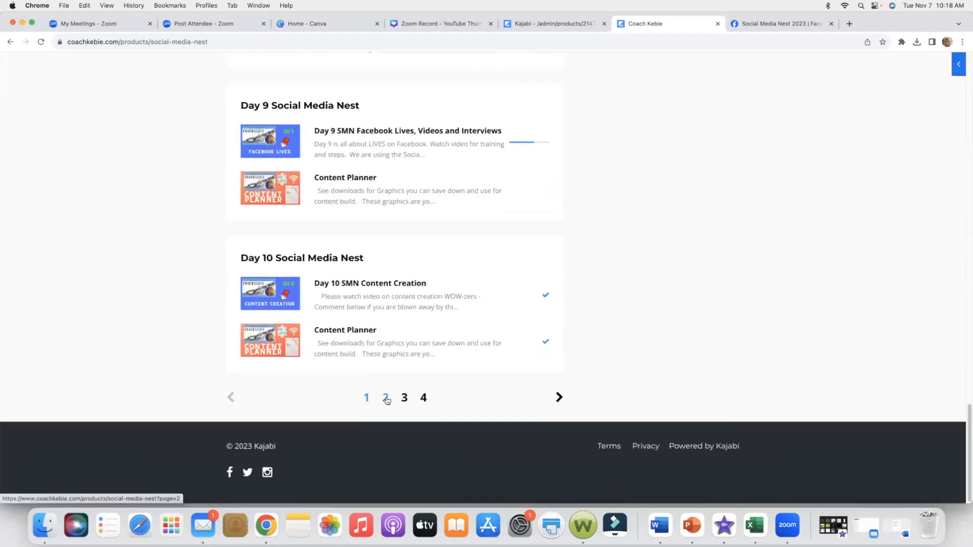
# Step: Open page 2 of the library and scroll through Days 11 to 20
pyautogui.click(385, 397)
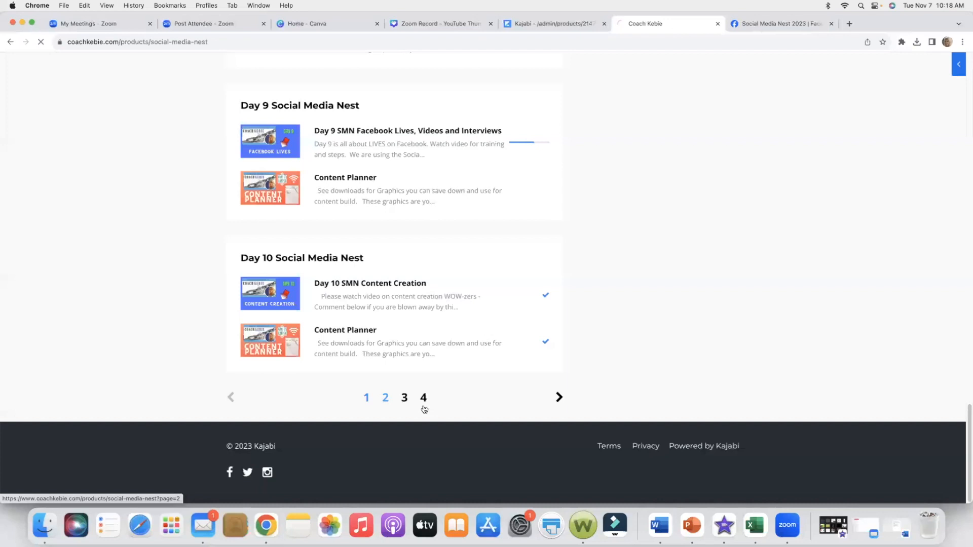
pyautogui.click(385, 397)
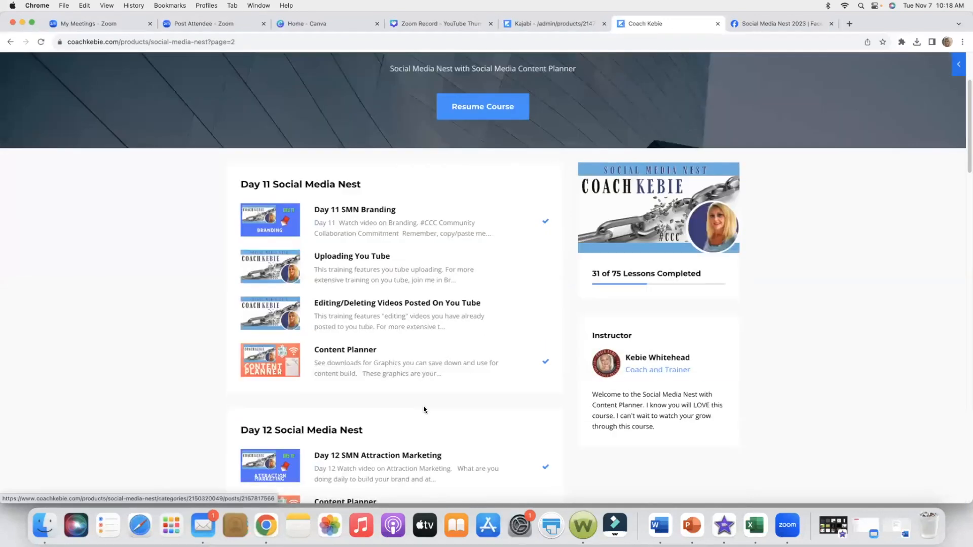
pyautogui.scroll(-3)
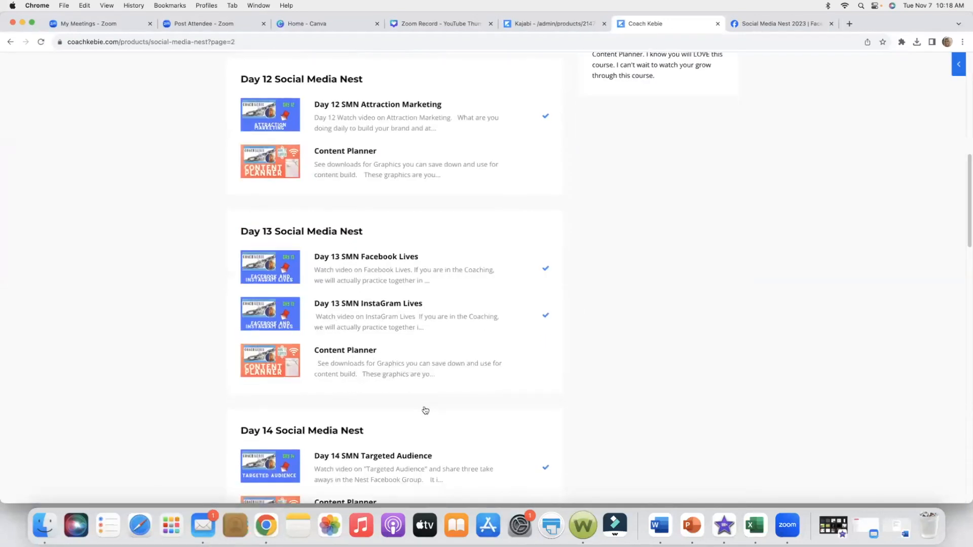
pyautogui.scroll(-3)
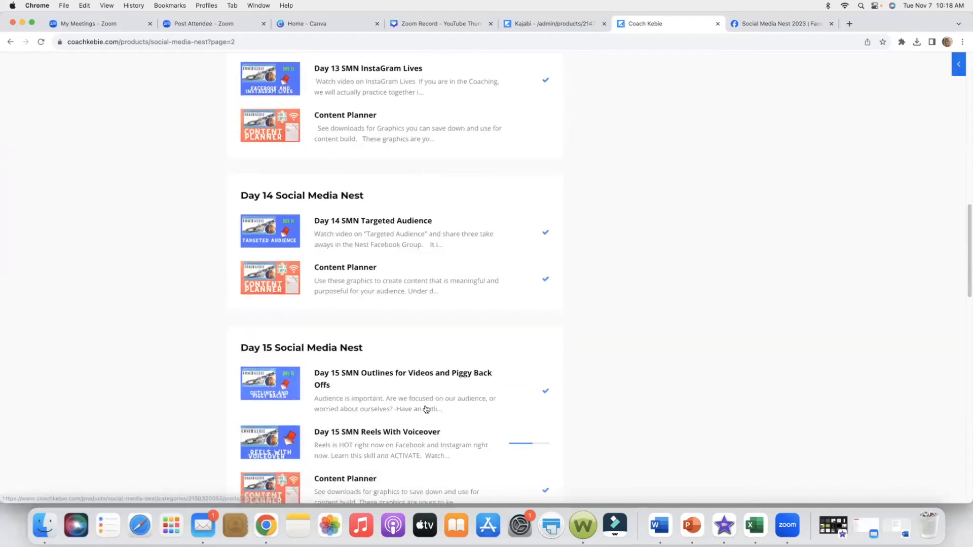
pyautogui.scroll(-3)
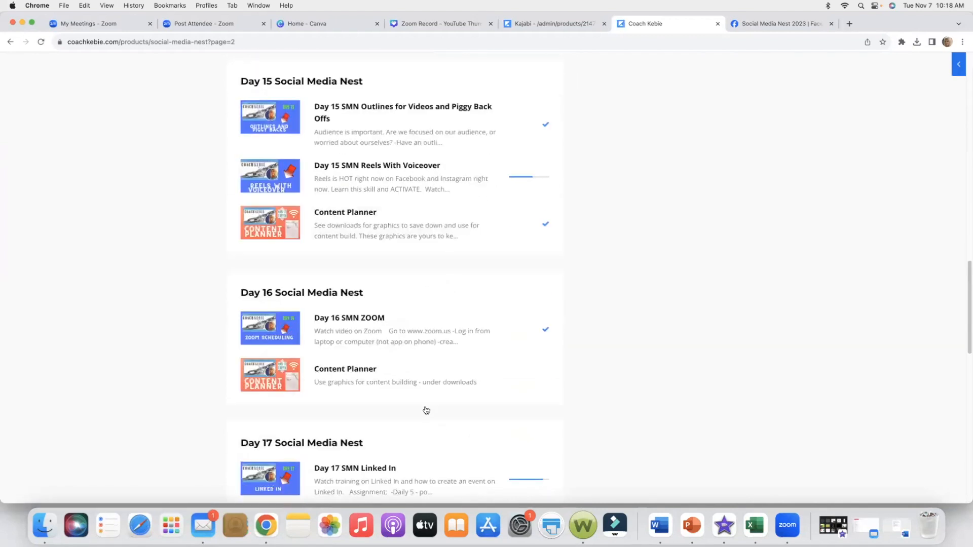
pyautogui.scroll(-3)
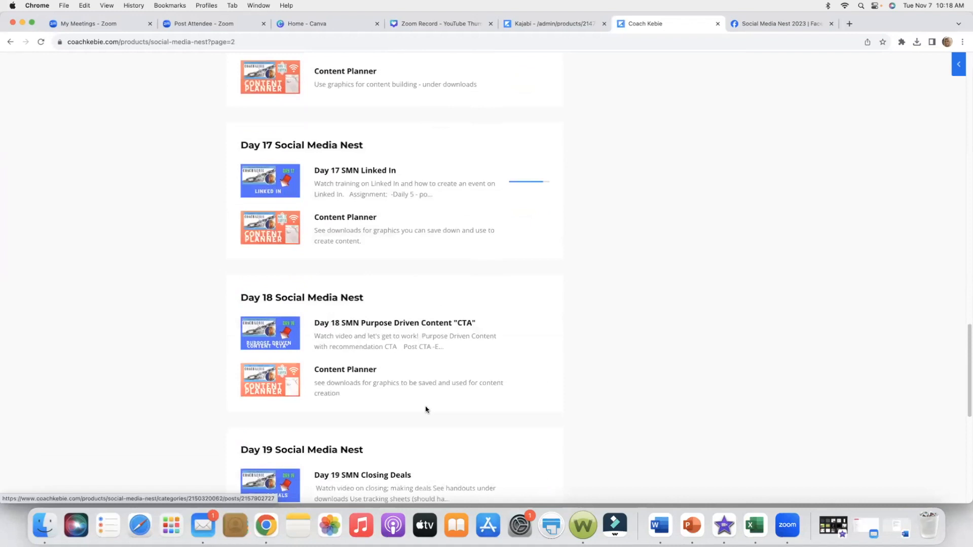
pyautogui.scroll(-3)
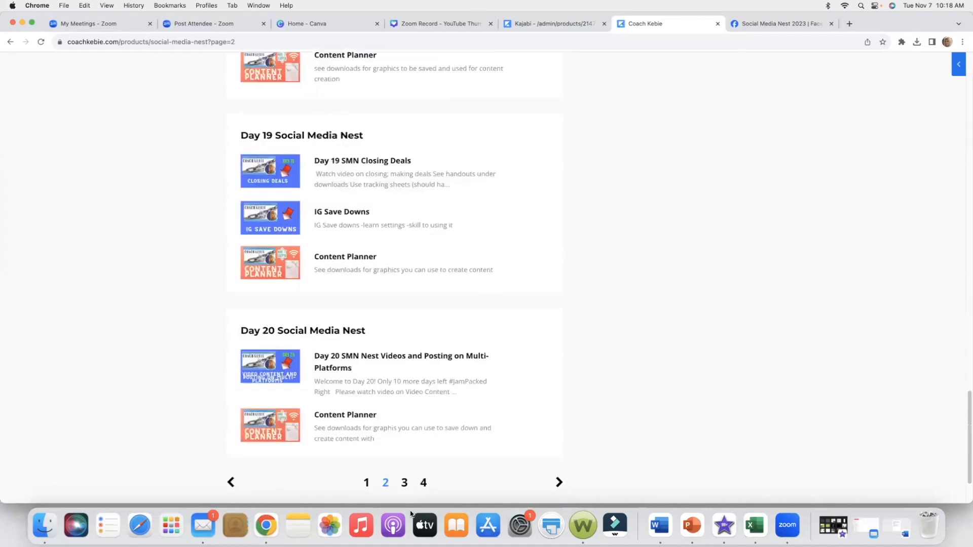
# Step: Open page 3, scroll through Days 21 to 30, then go back to page 1
pyautogui.click(405, 482)
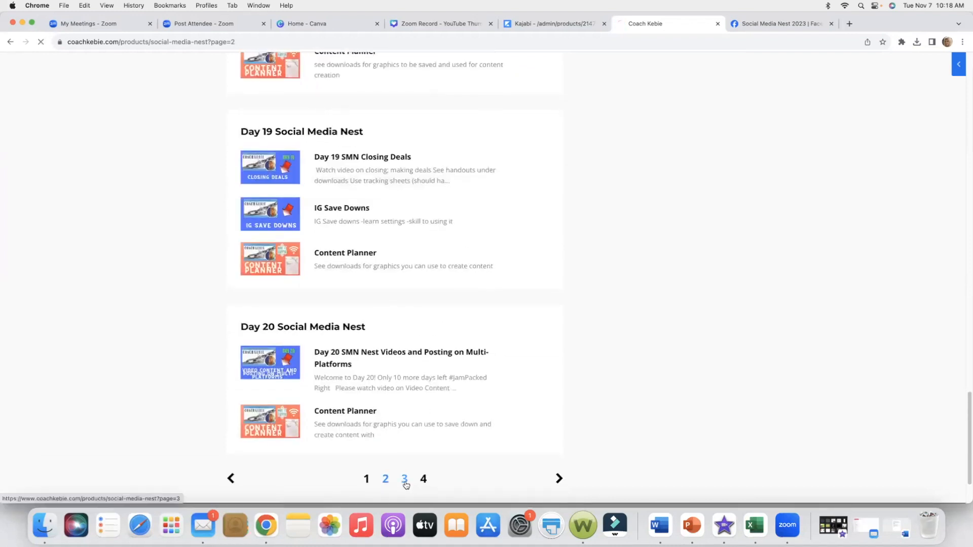
pyautogui.click(405, 478)
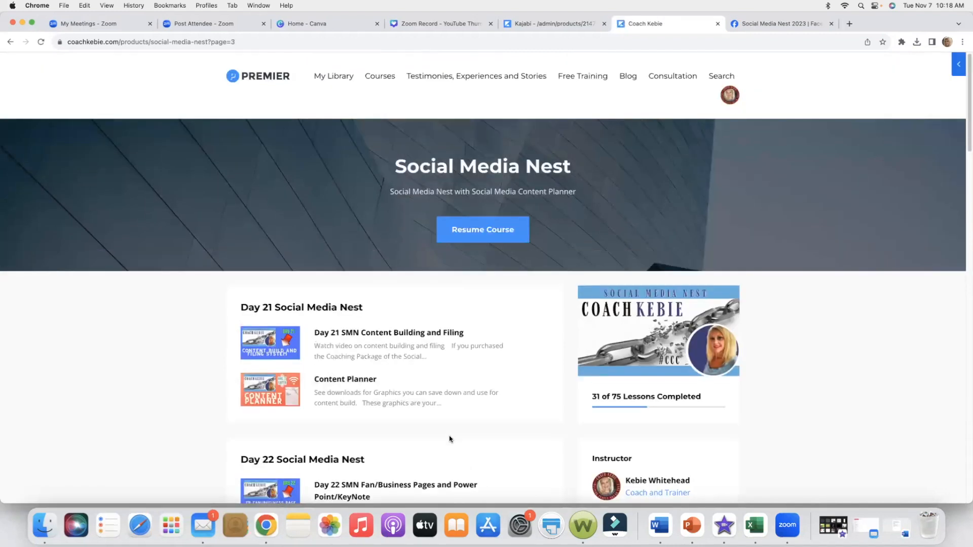
pyautogui.scroll(-3)
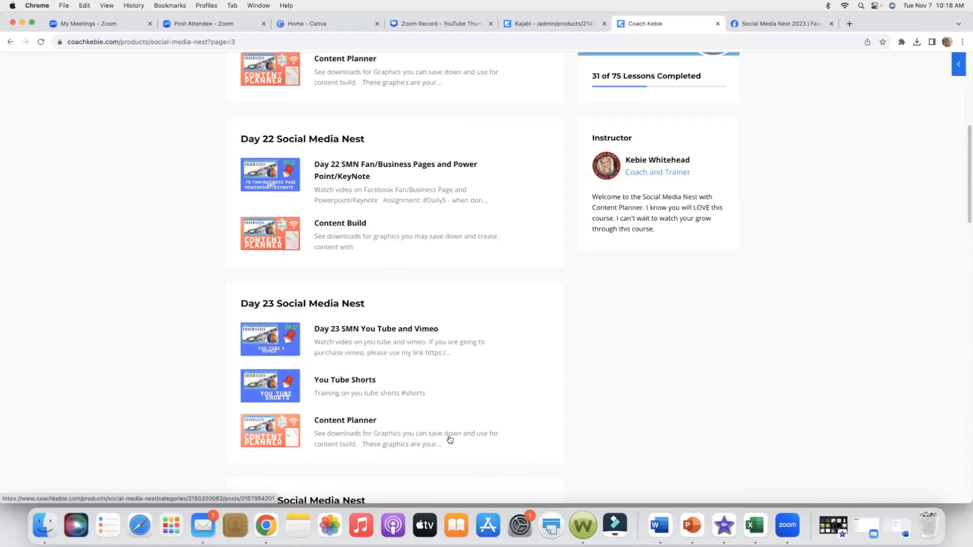
pyautogui.scroll(-3)
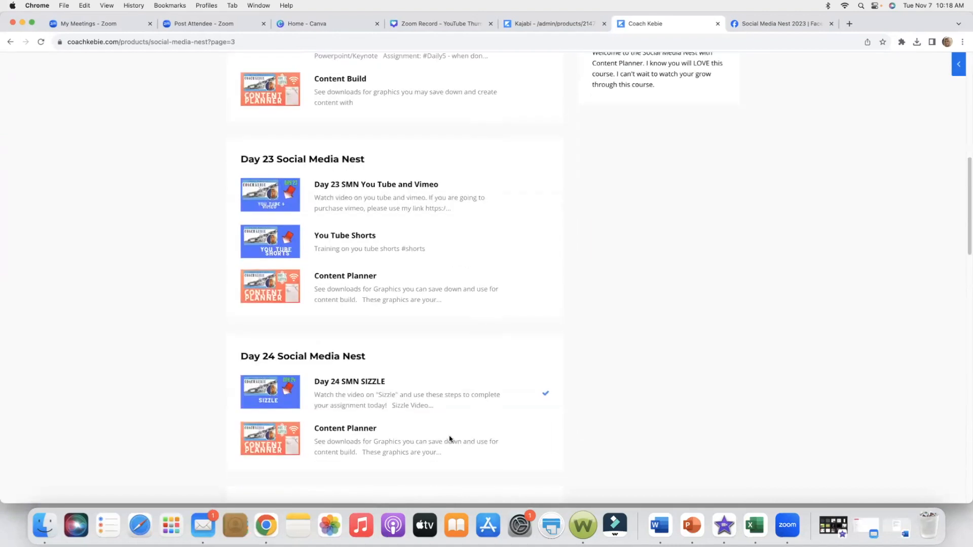
pyautogui.scroll(-3)
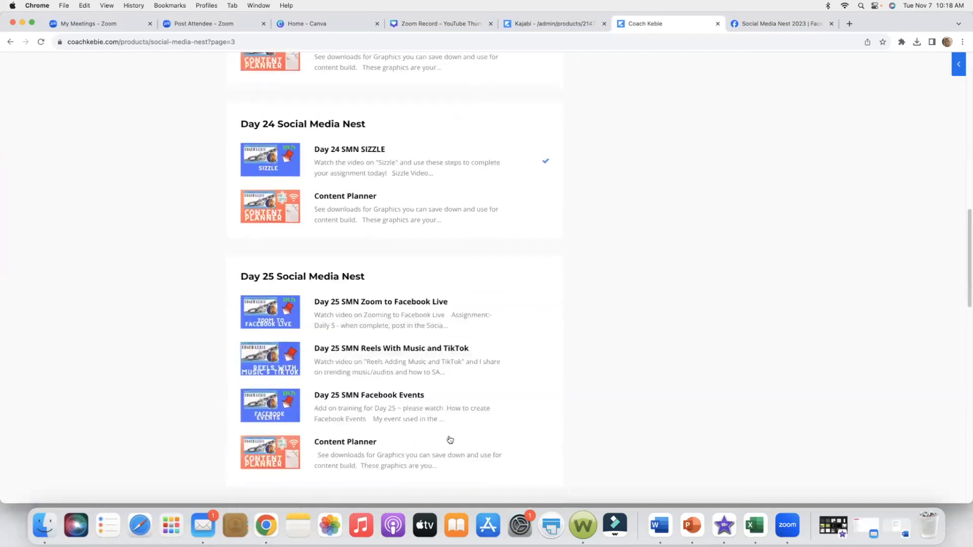
pyautogui.scroll(-3)
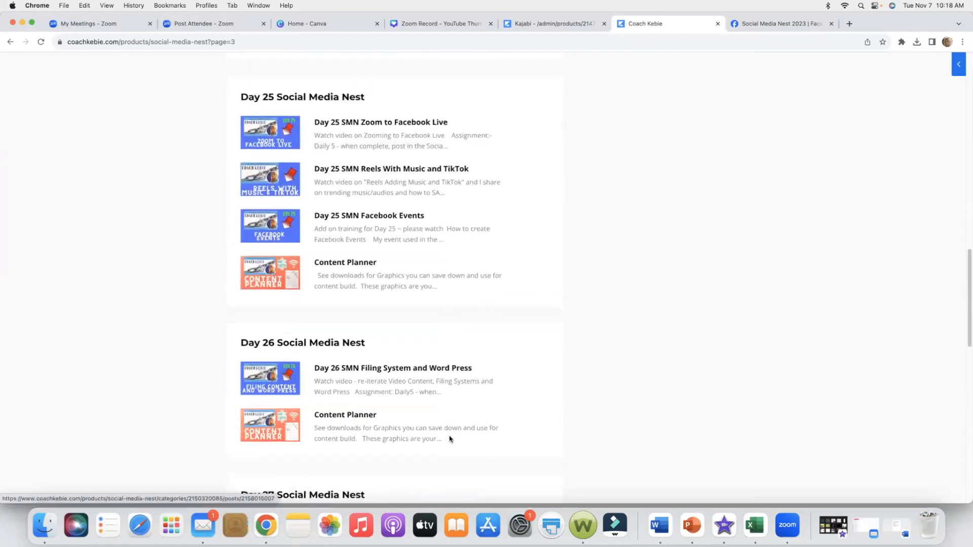
pyautogui.scroll(-3)
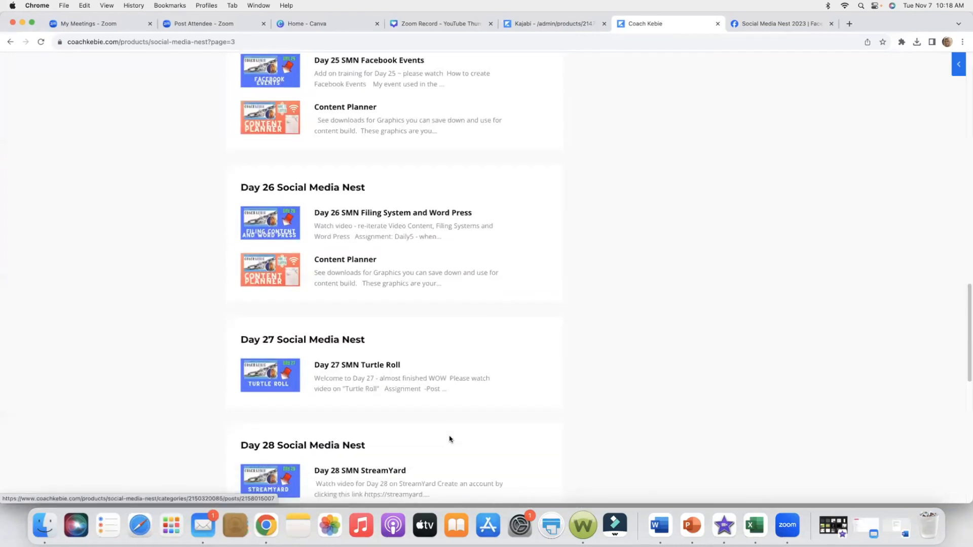
pyautogui.scroll(-3)
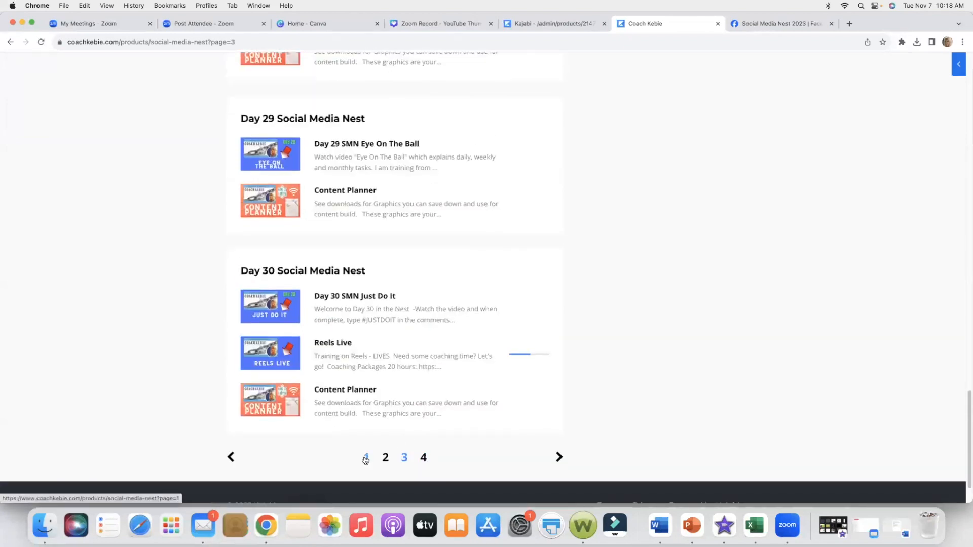
pyautogui.click(366, 457)
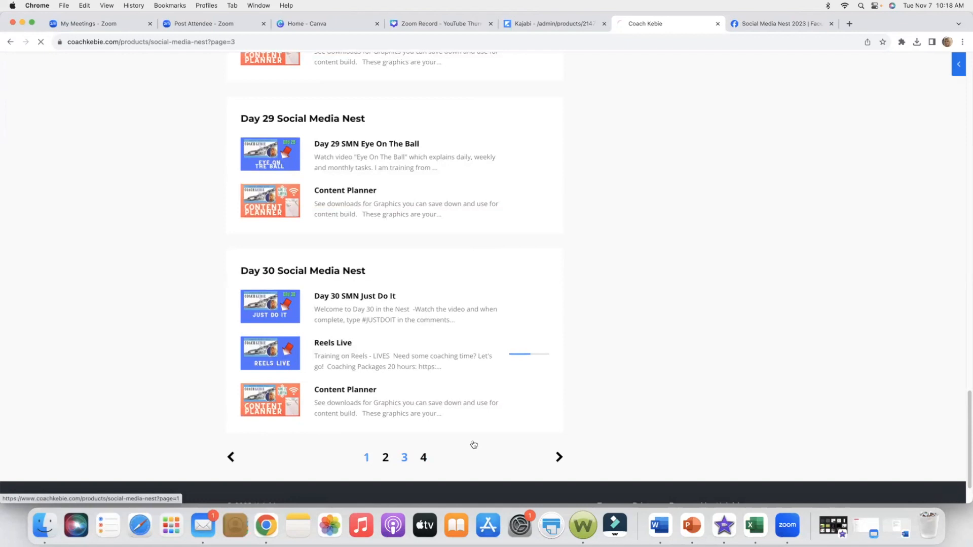
# Step: Scroll page 1 of the library from Day 1 down to Day 10 and the pagination links
pyautogui.click(366, 457)
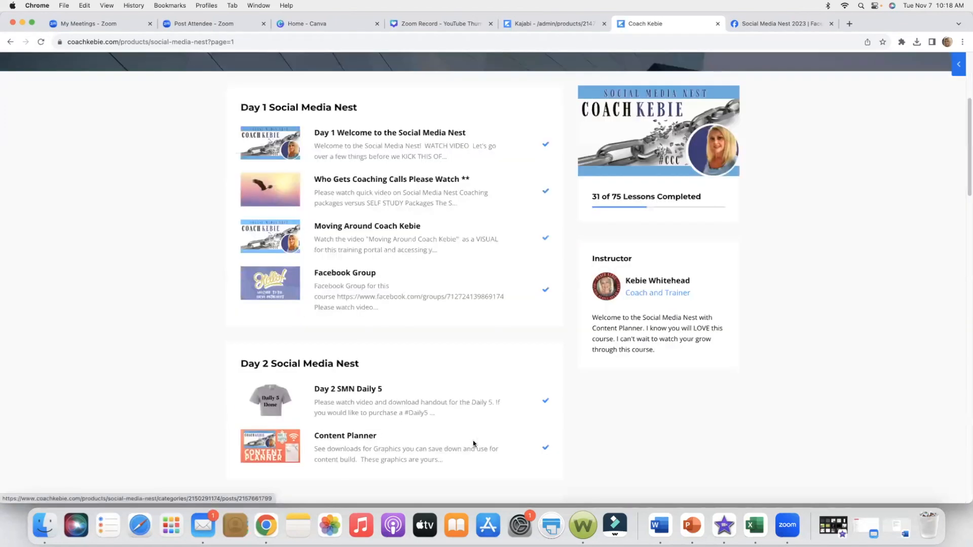
pyautogui.scroll(-3)
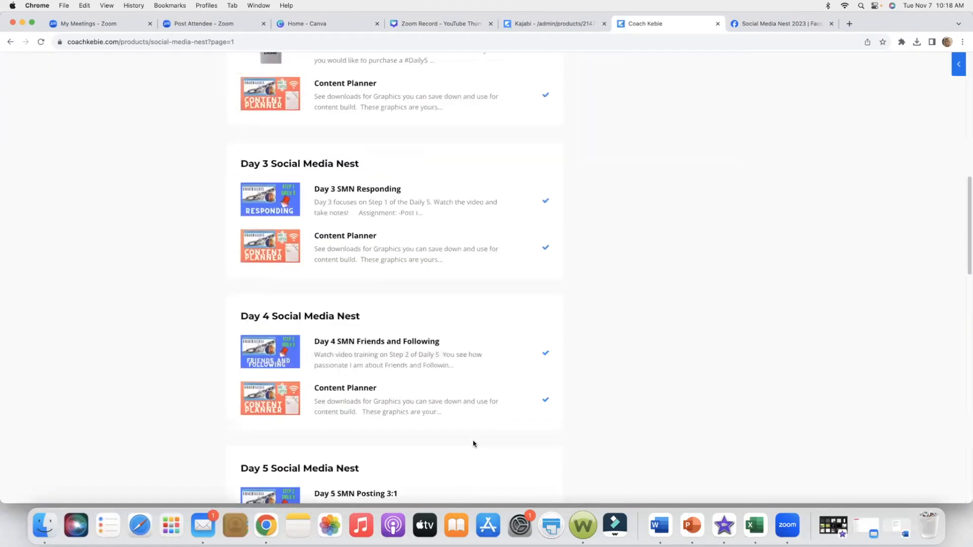
pyautogui.scroll(-3)
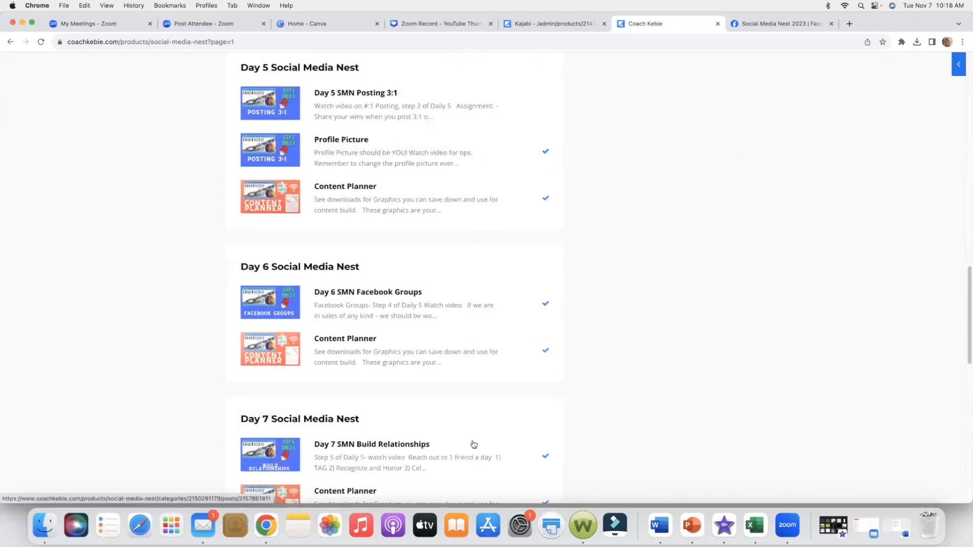
pyautogui.scroll(-3)
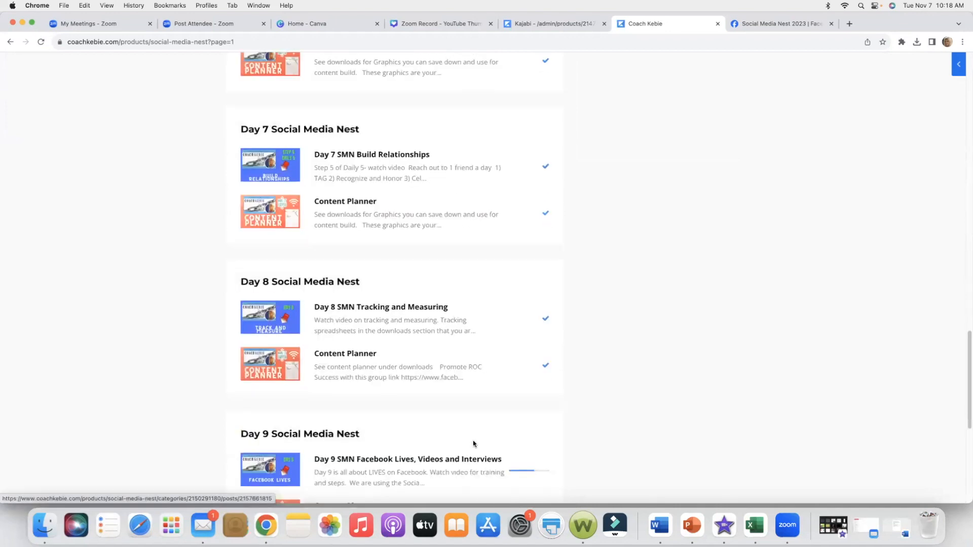
pyautogui.scroll(-3)
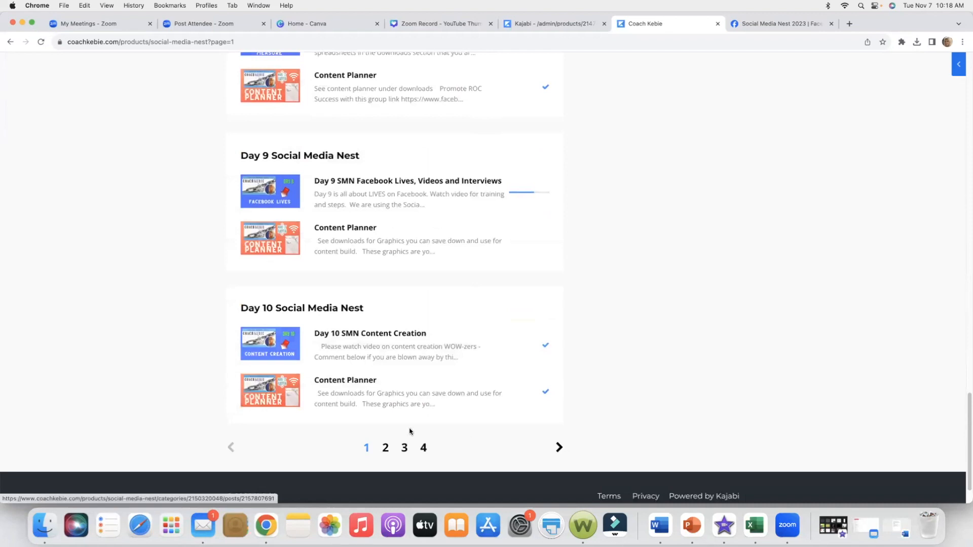
pyautogui.scroll(-3)
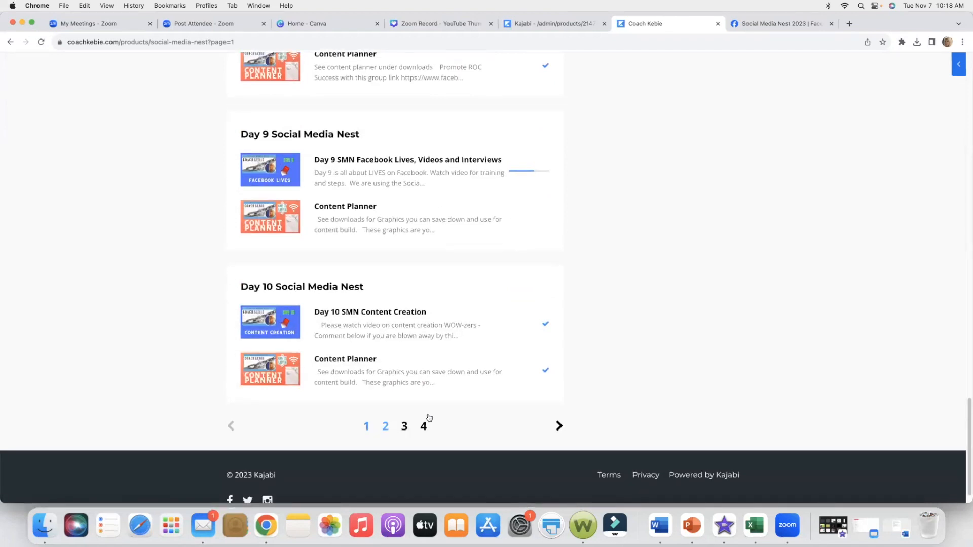
# Step: Open page 2, scroll from Day 11 down to Day 20, then go to page 3
pyautogui.click(385, 426)
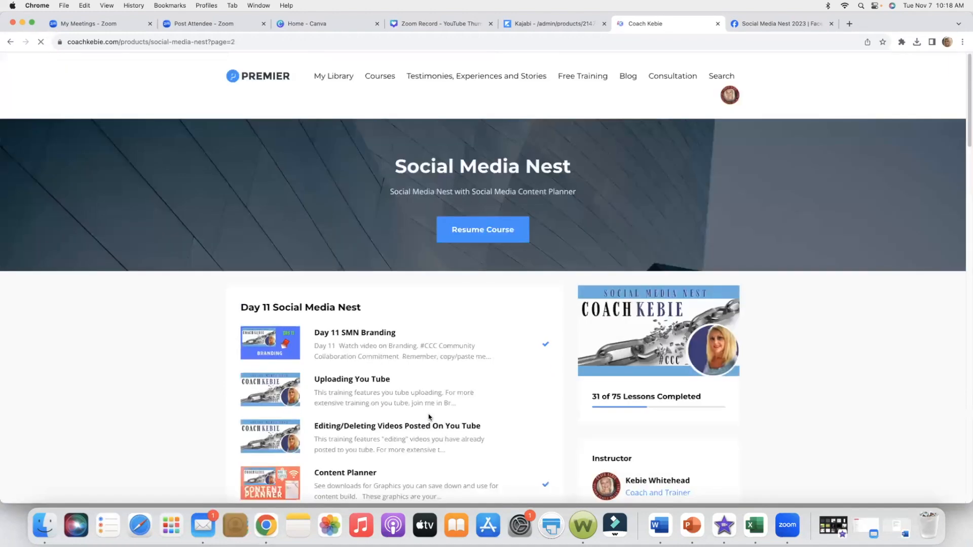
pyautogui.scroll(-3)
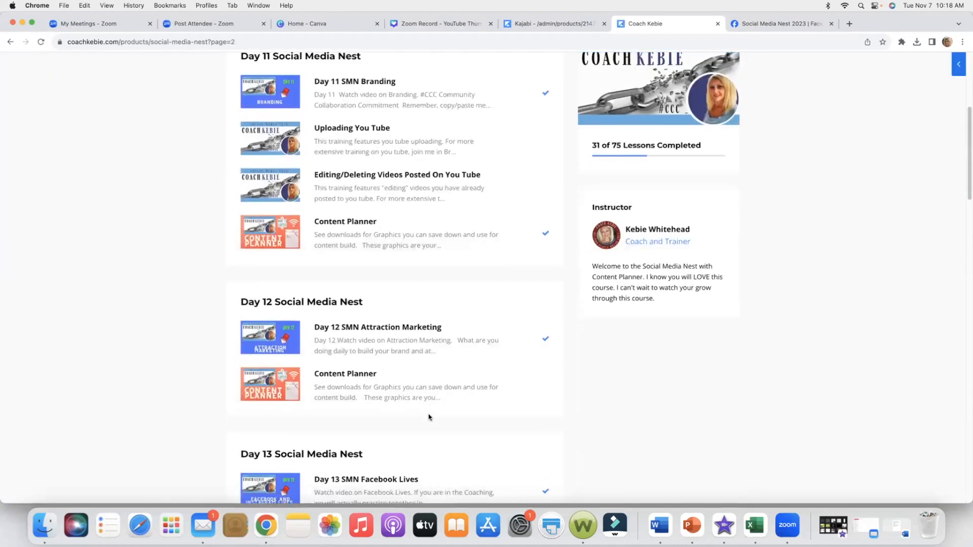
pyautogui.scroll(-3)
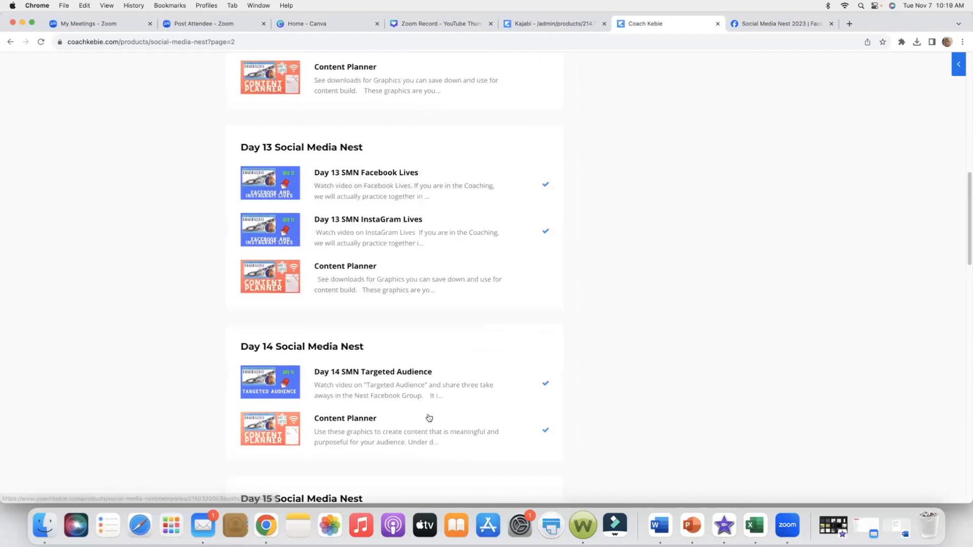
pyautogui.scroll(-3)
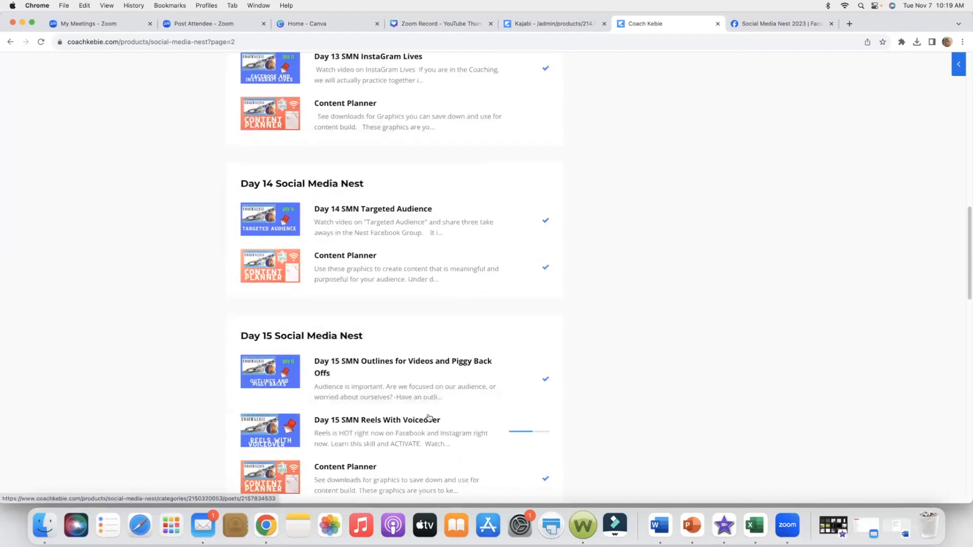
pyautogui.scroll(-3)
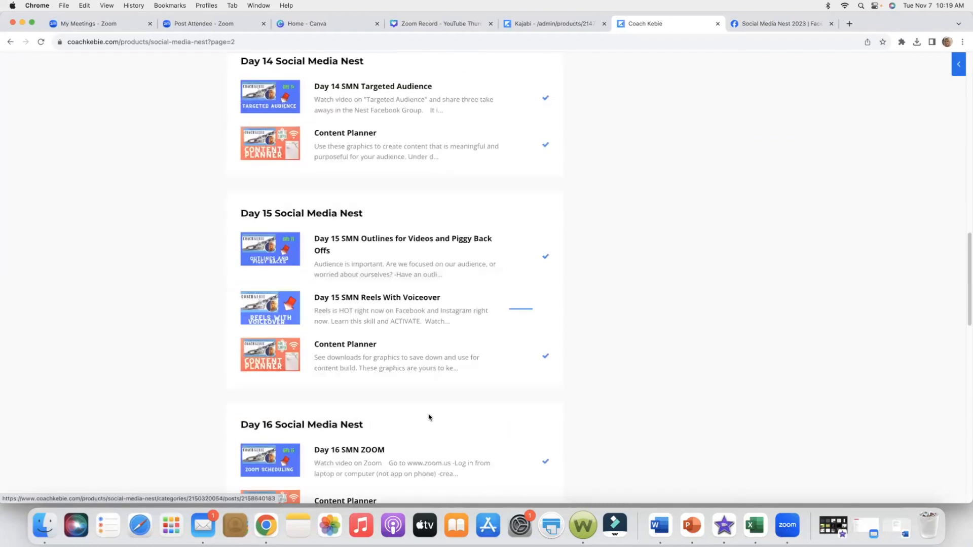
pyautogui.scroll(-3)
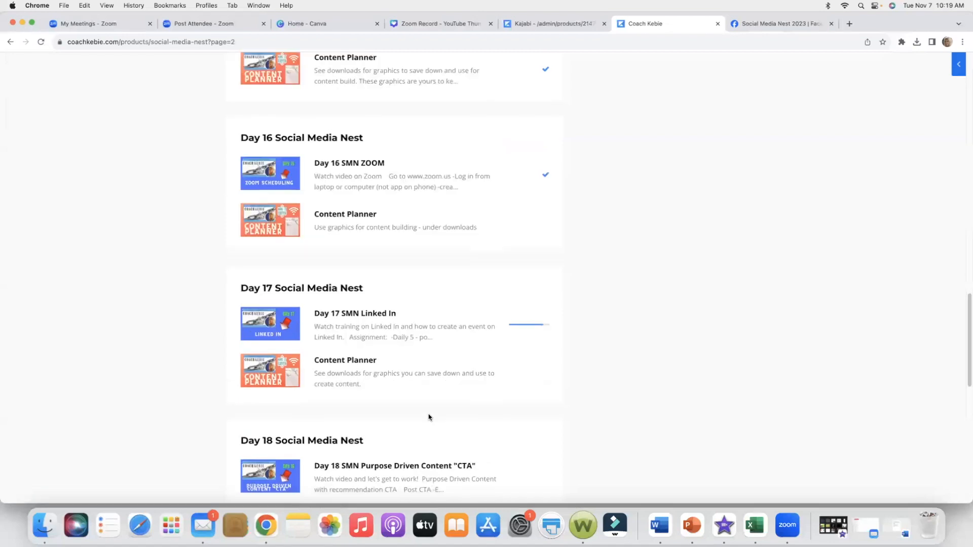
pyautogui.scroll(-3)
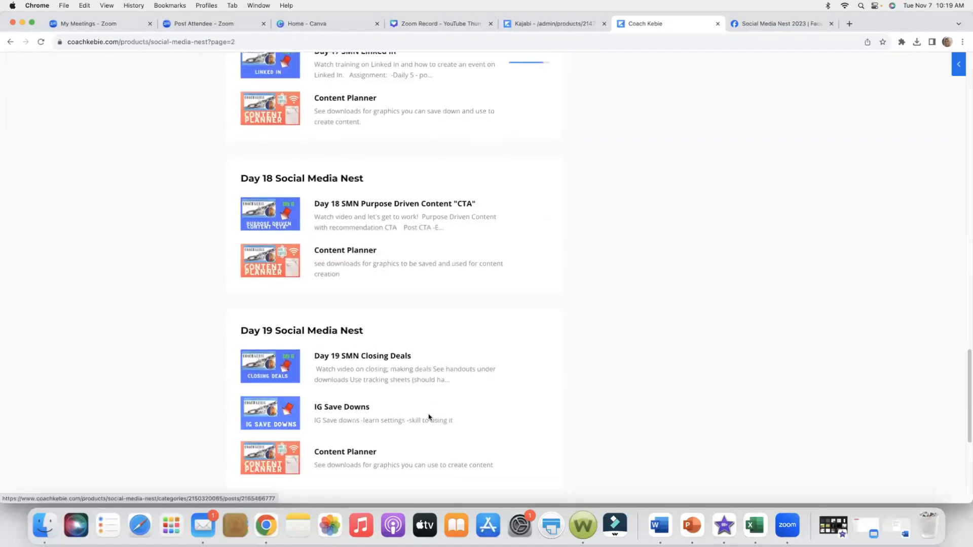
pyautogui.scroll(-3)
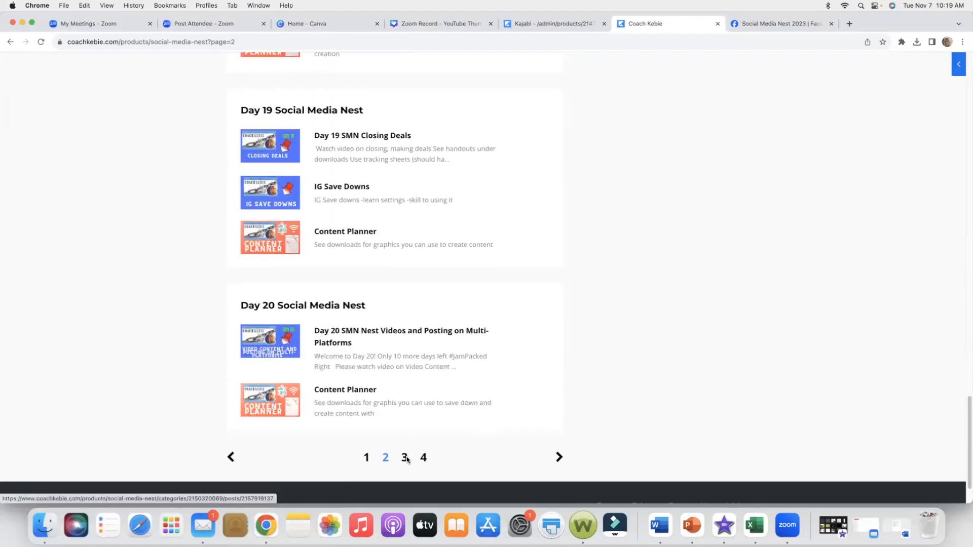
pyautogui.click(405, 457)
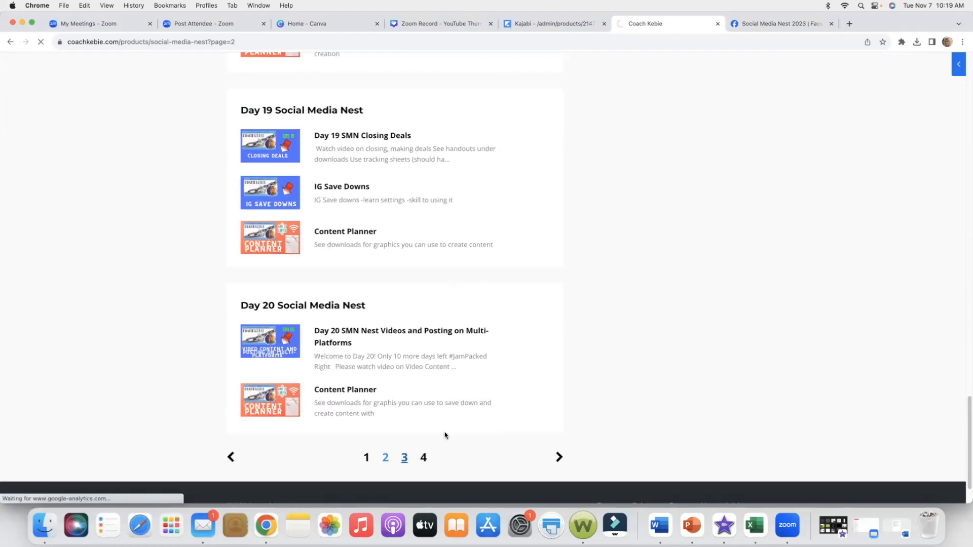
# Step: Browse the Day 21–30 lessons on page 3, then go to page 4 of the library
pyautogui.click(404, 457)
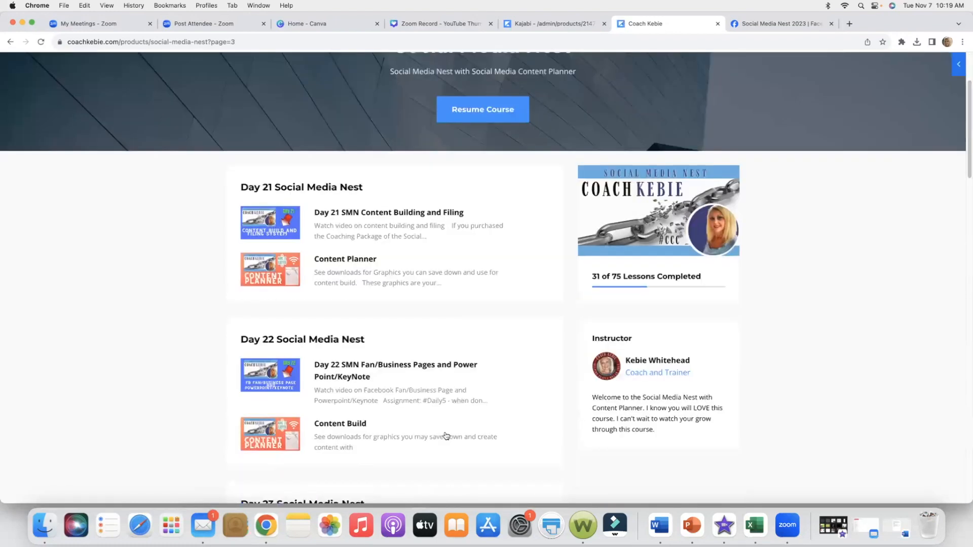
pyautogui.scroll(-3)
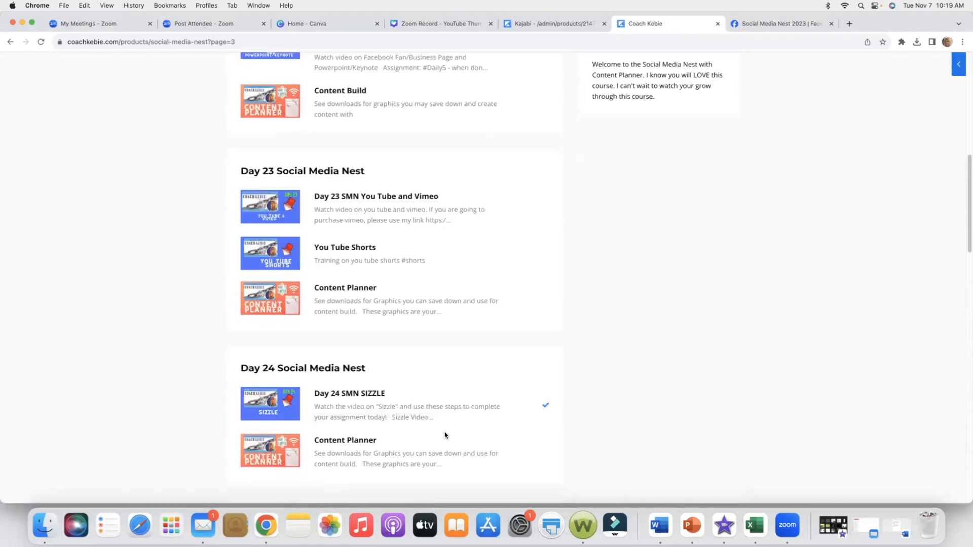
pyautogui.scroll(-3)
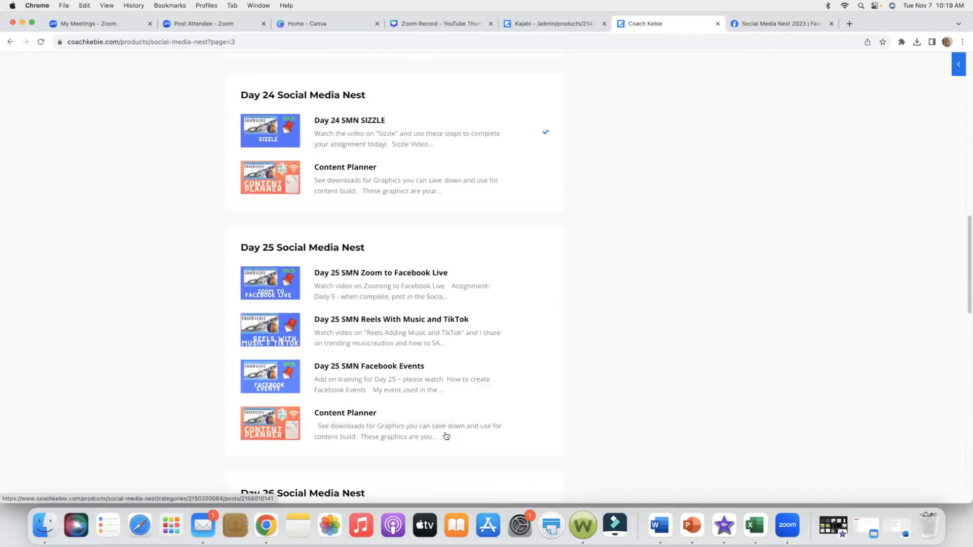
pyautogui.scroll(-3)
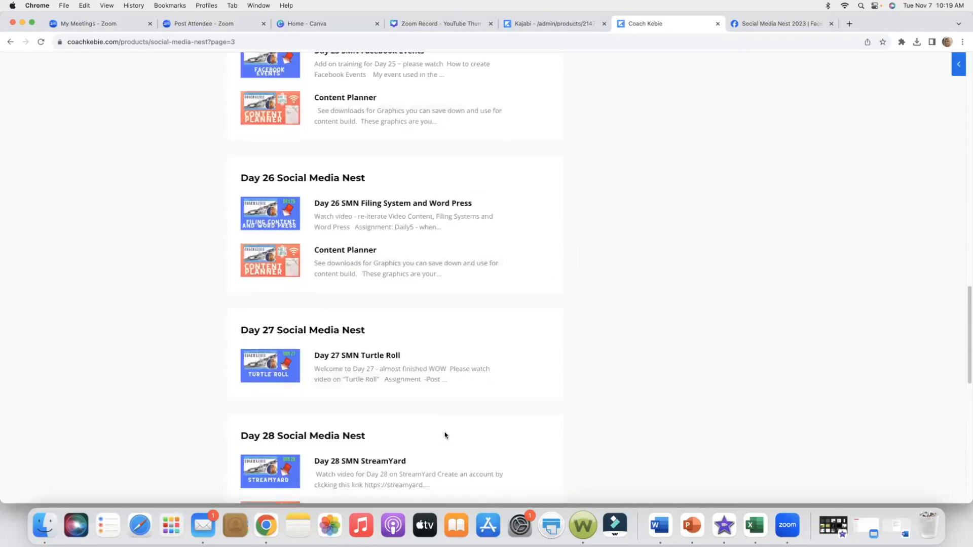
pyautogui.scroll(-3)
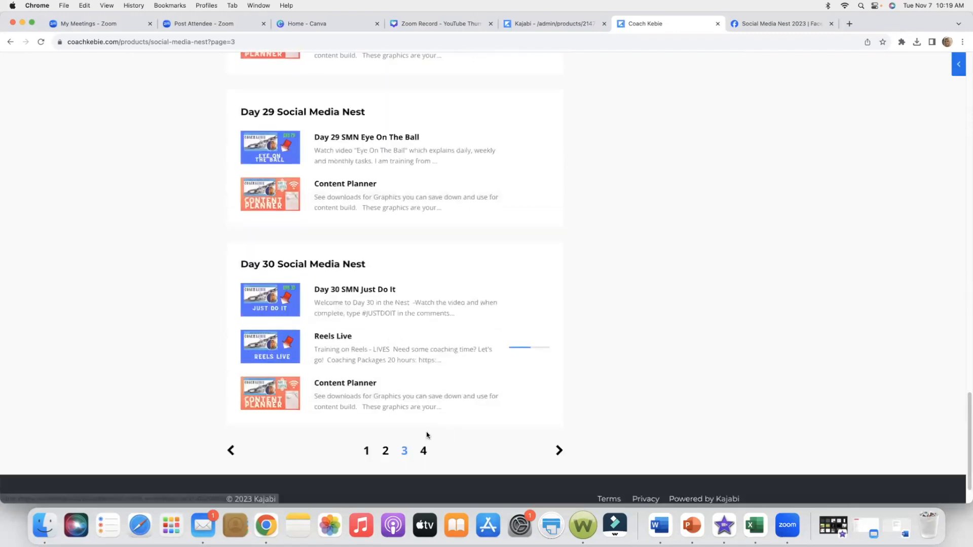
pyautogui.click(424, 450)
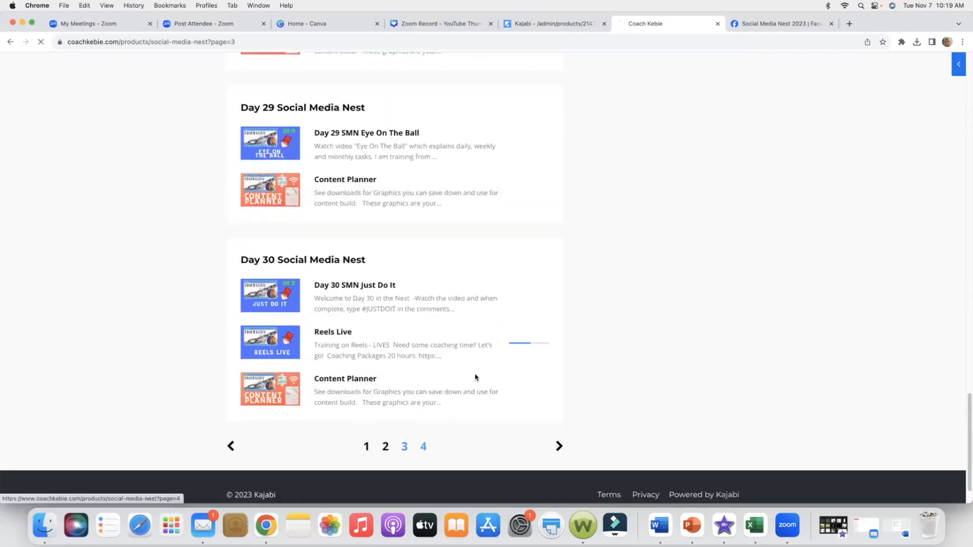
# Step: View page 4 of the library showing the Day 31 lessons
pyautogui.click(424, 446)
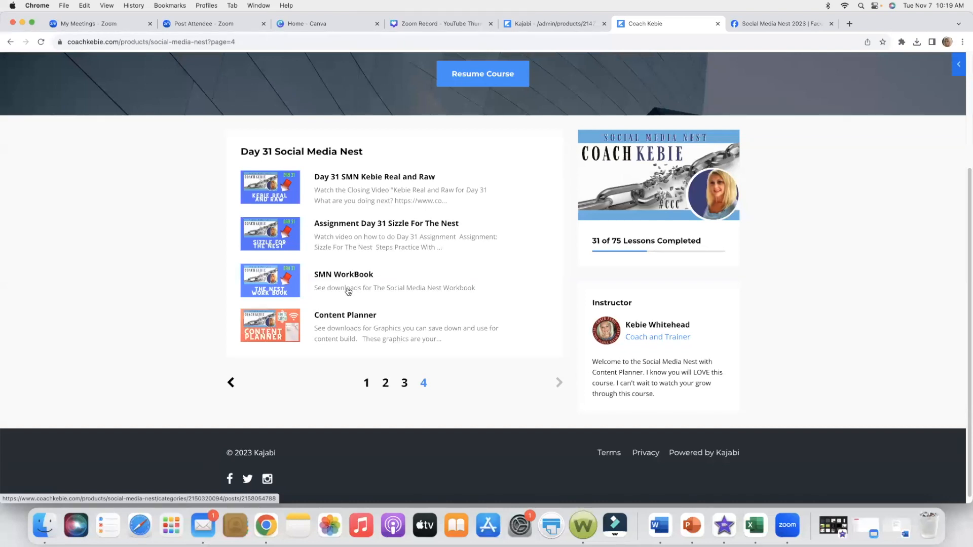
pyautogui.scroll(3)
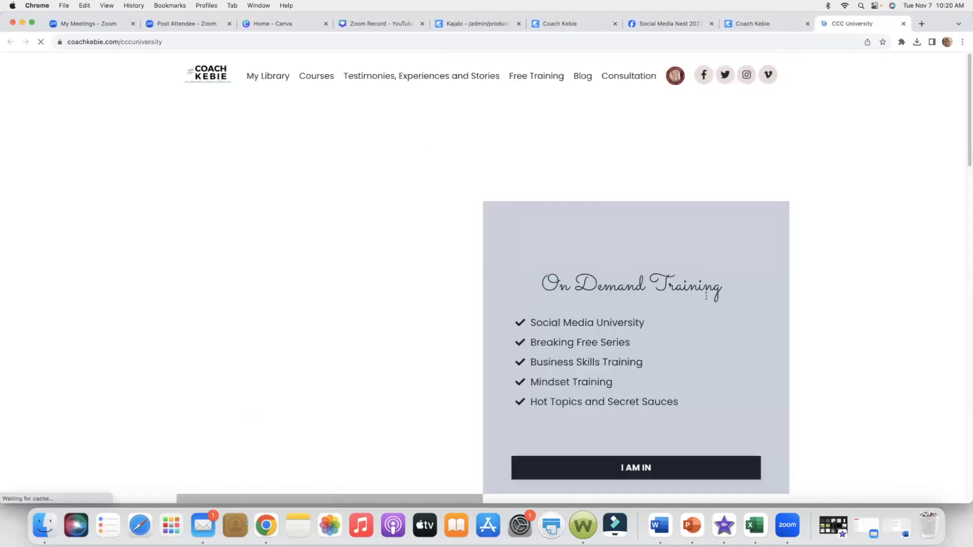
# Step: Review the CCC University page from On Demand Training and VIP Access down to Monthly Trainings
pyautogui.scroll(3)
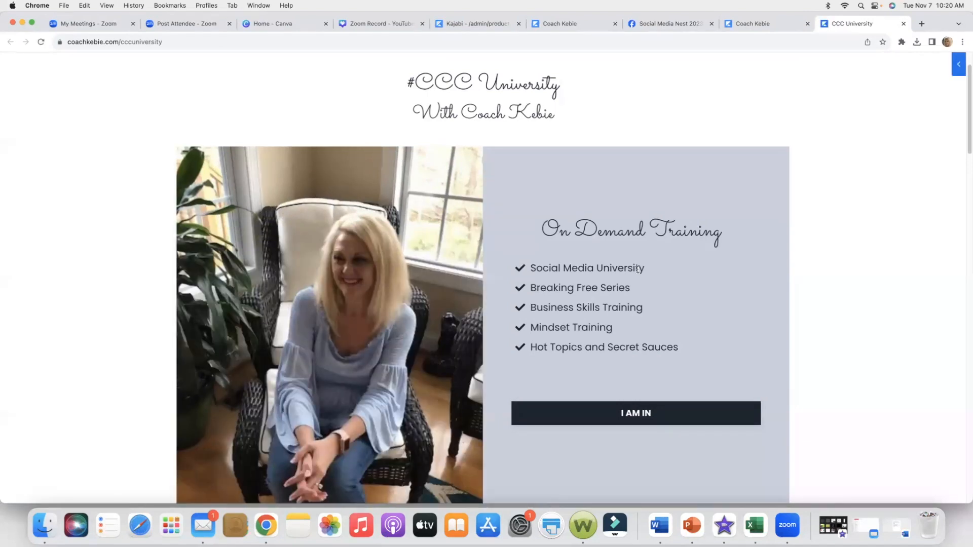
pyautogui.scroll(-3)
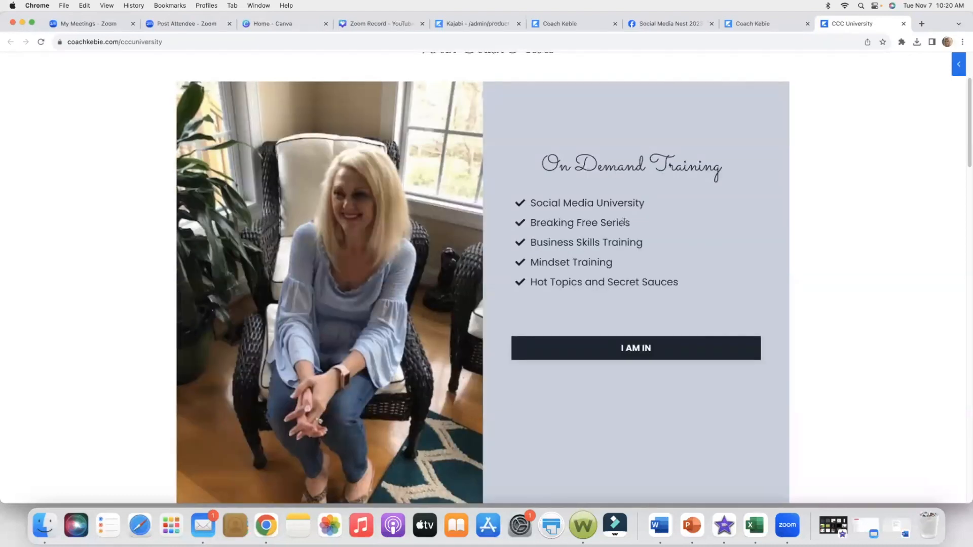
pyautogui.moveTo(646, 243)
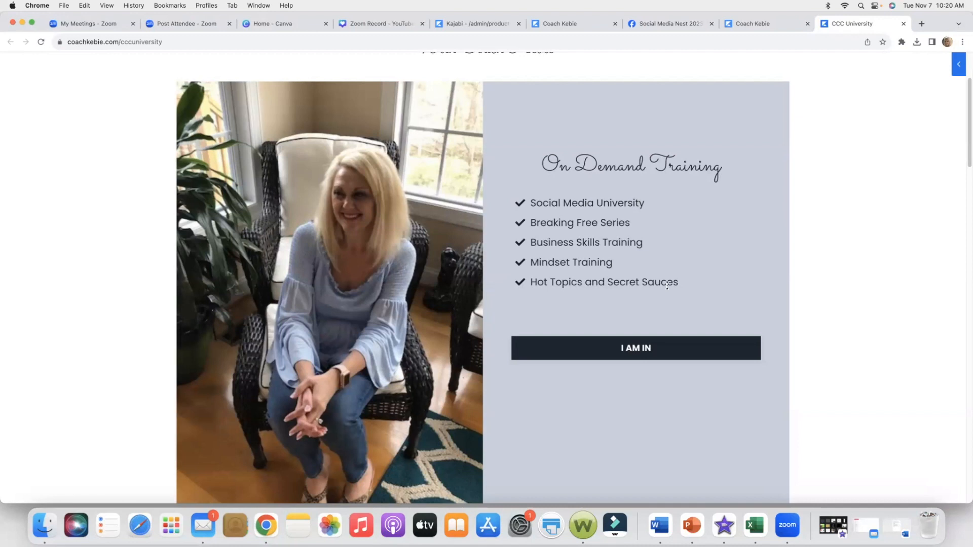
pyautogui.scroll(-3)
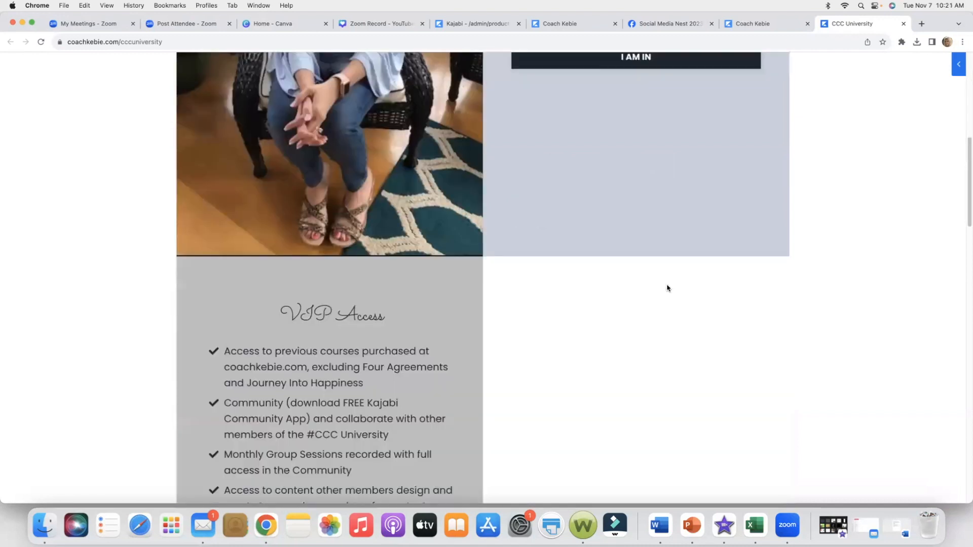
pyautogui.scroll(-3)
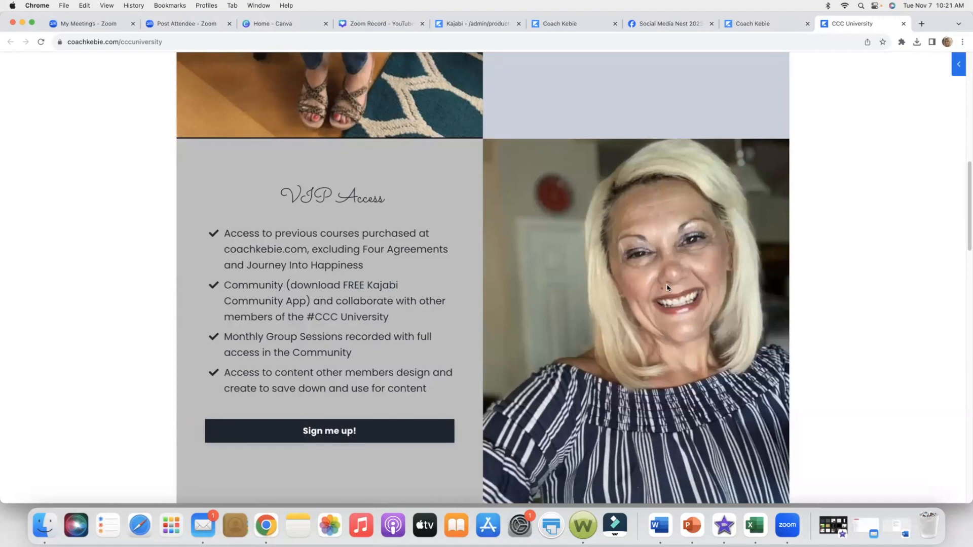
pyautogui.moveTo(425, 157)
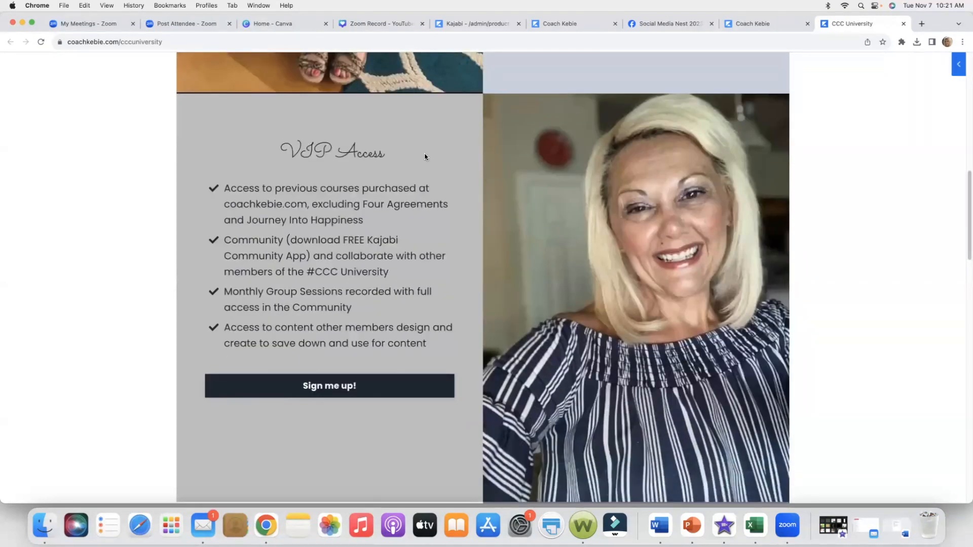
pyautogui.scroll(-3)
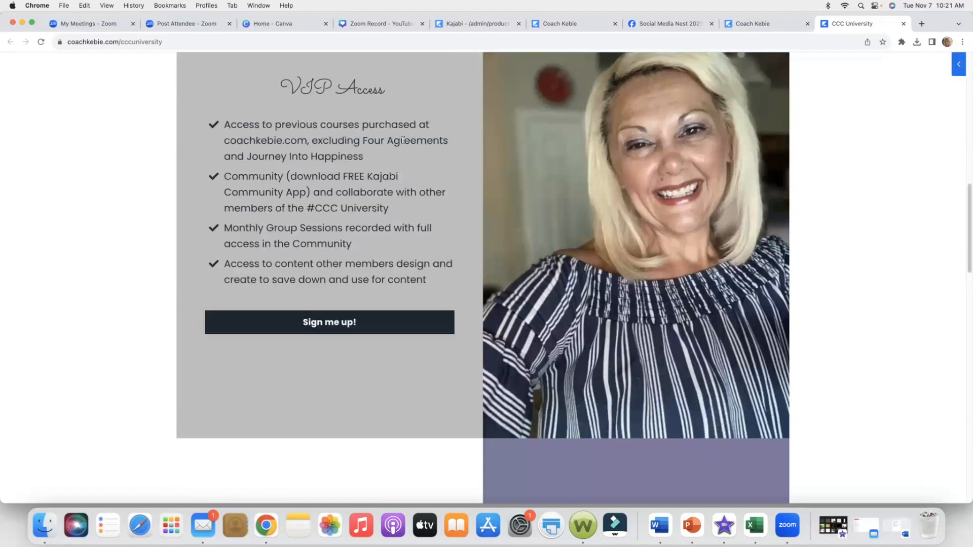
pyautogui.scroll(-3)
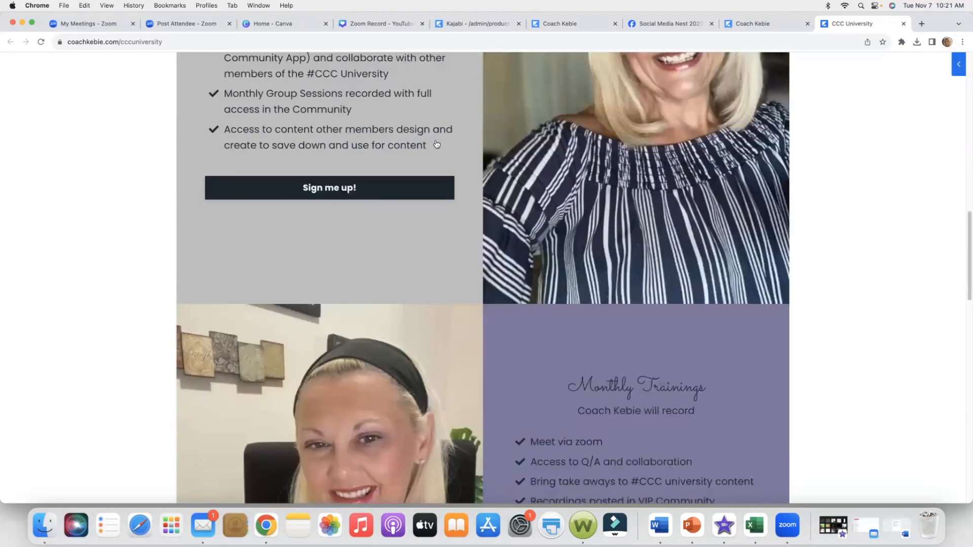
pyautogui.scroll(-3)
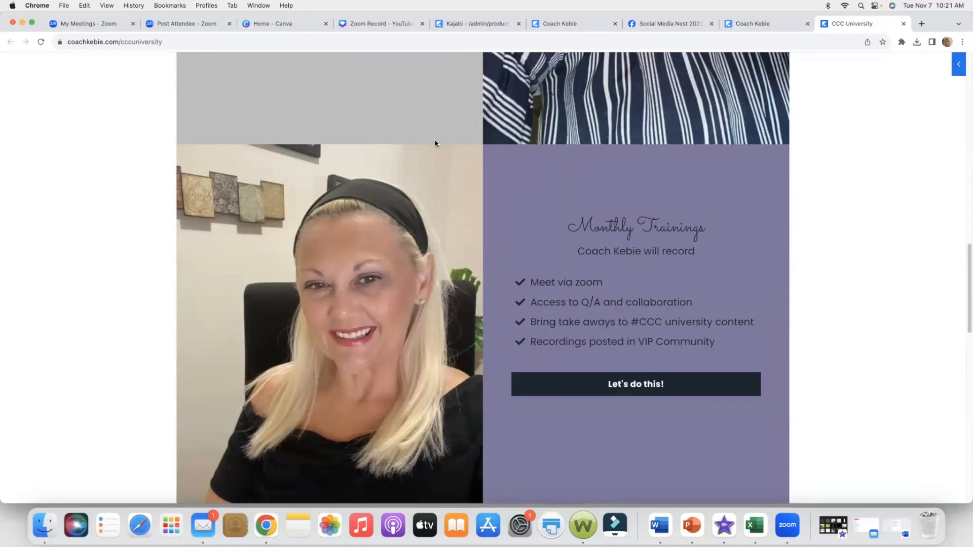
pyautogui.moveTo(748, 192)
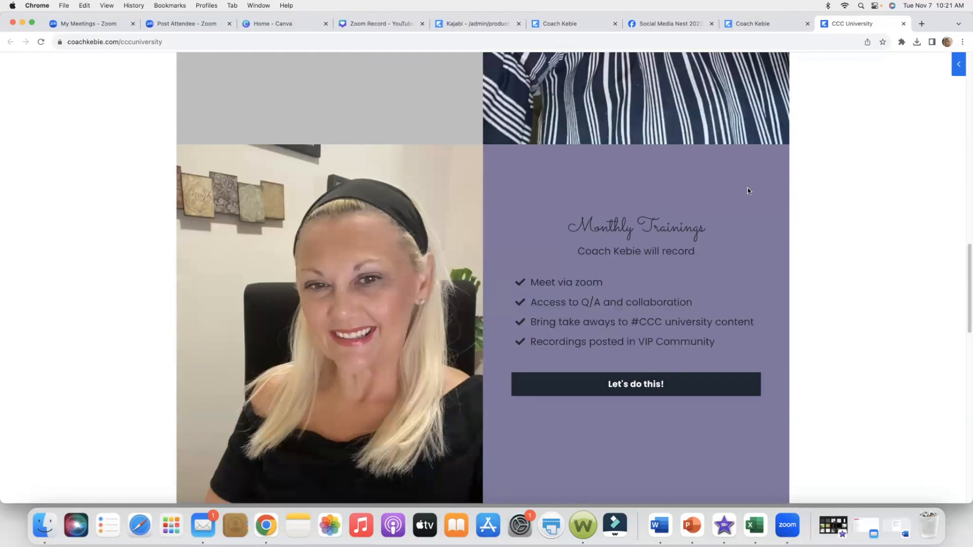
# Step: Start checkout for the #CCC University monthly membership at $9.99 USD via 'Let's do this!'
pyautogui.click(635, 384)
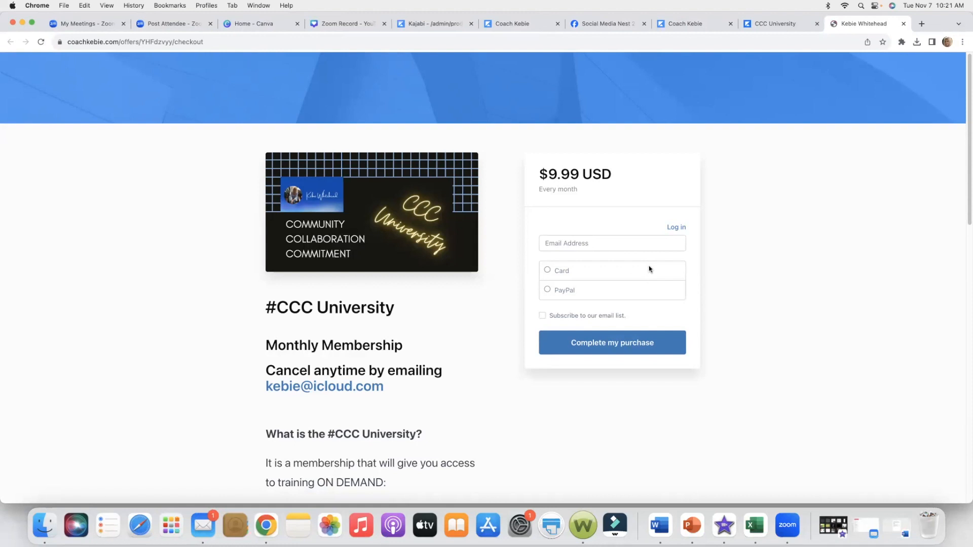
pyautogui.moveTo(504, 21)
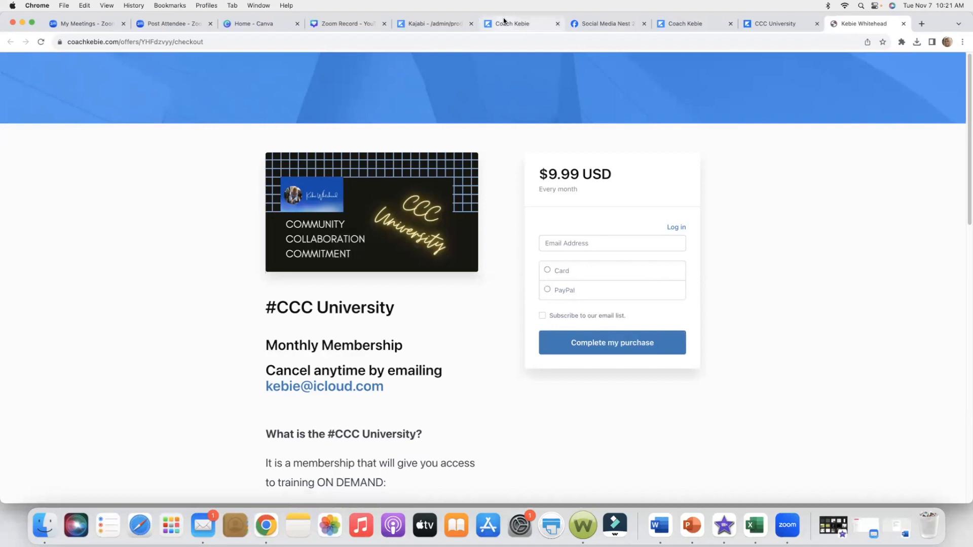
pyautogui.moveTo(512, 23)
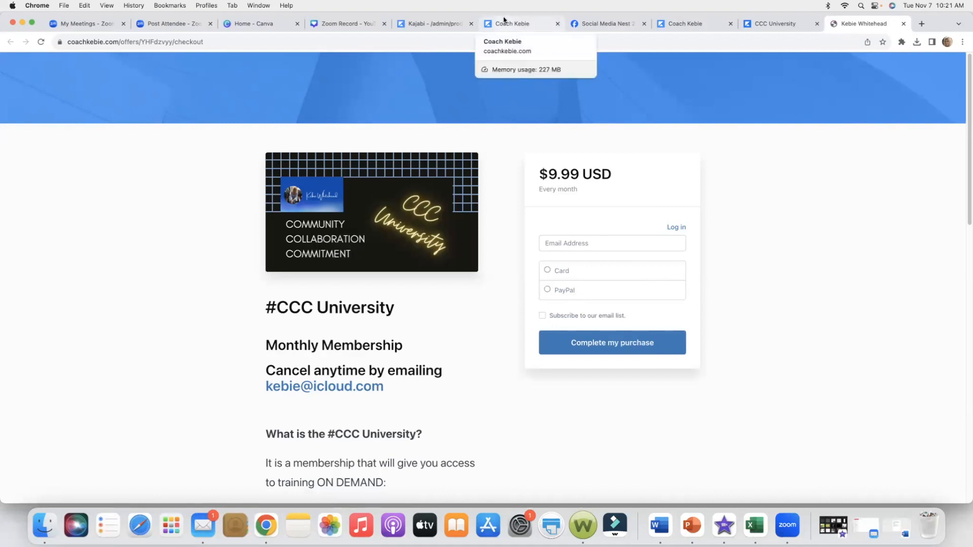